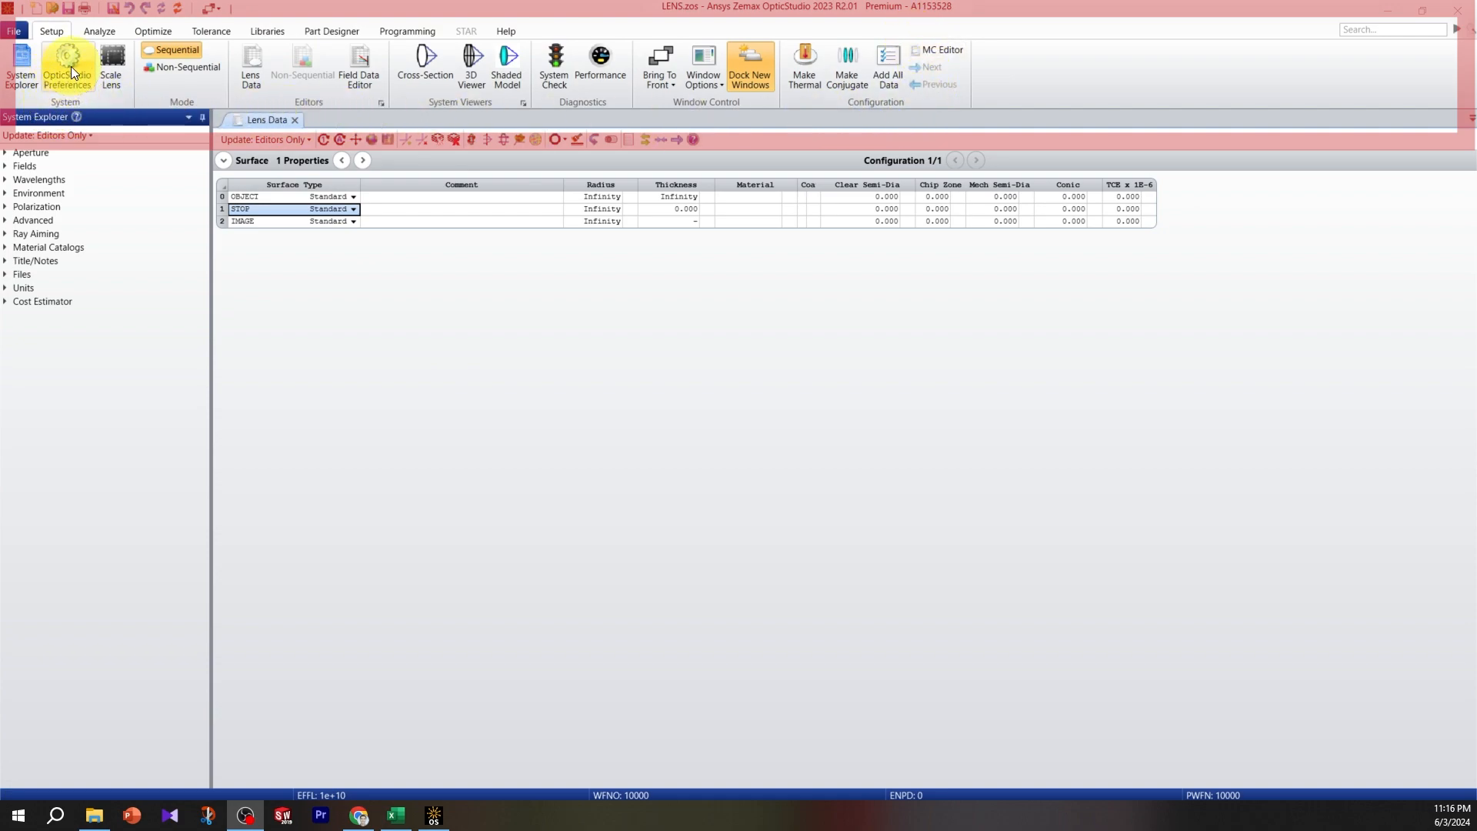
mouse_move(186, 108)
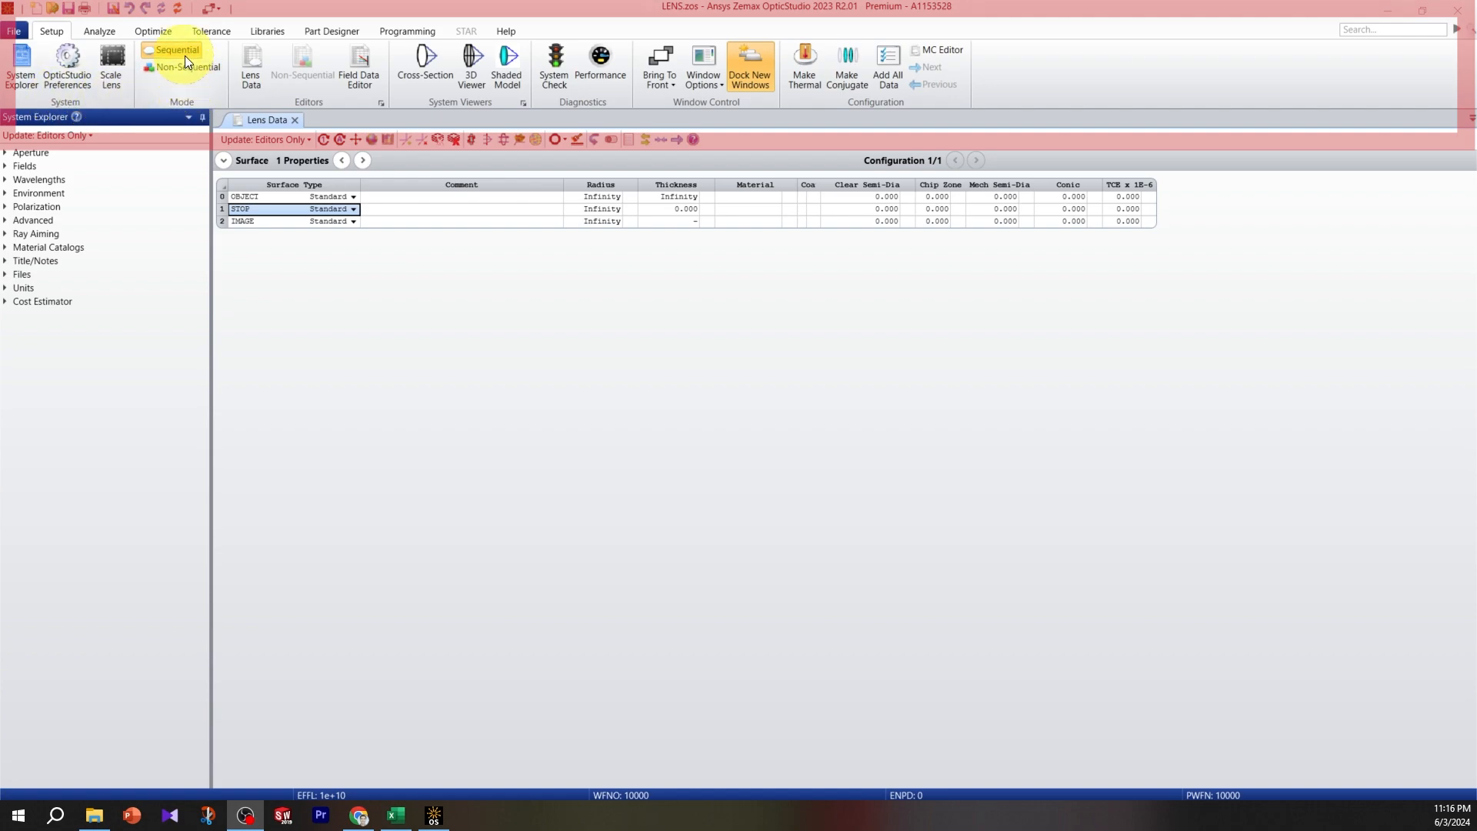
mouse_move(186, 66)
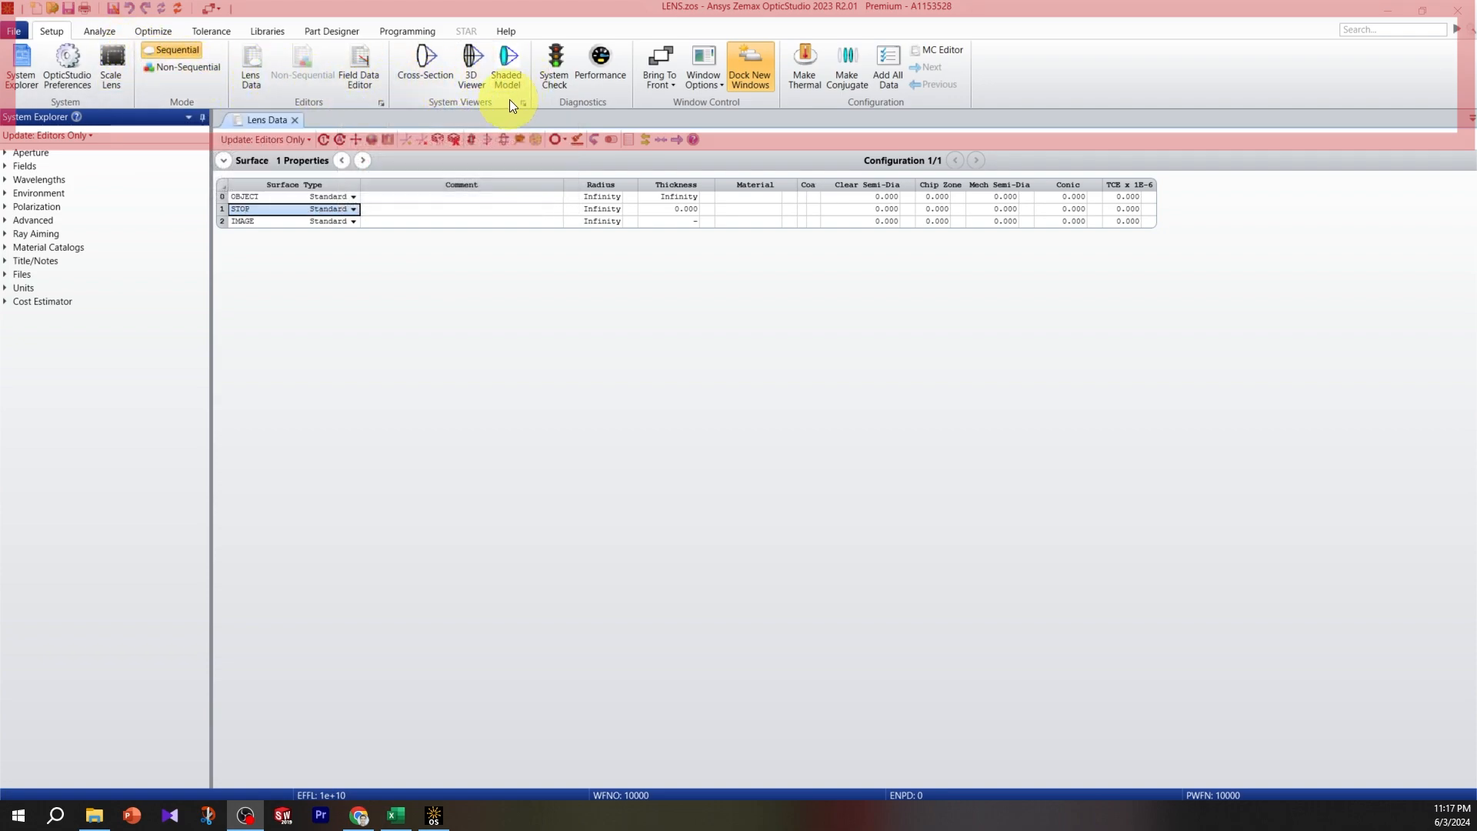
mouse_move(617, 107)
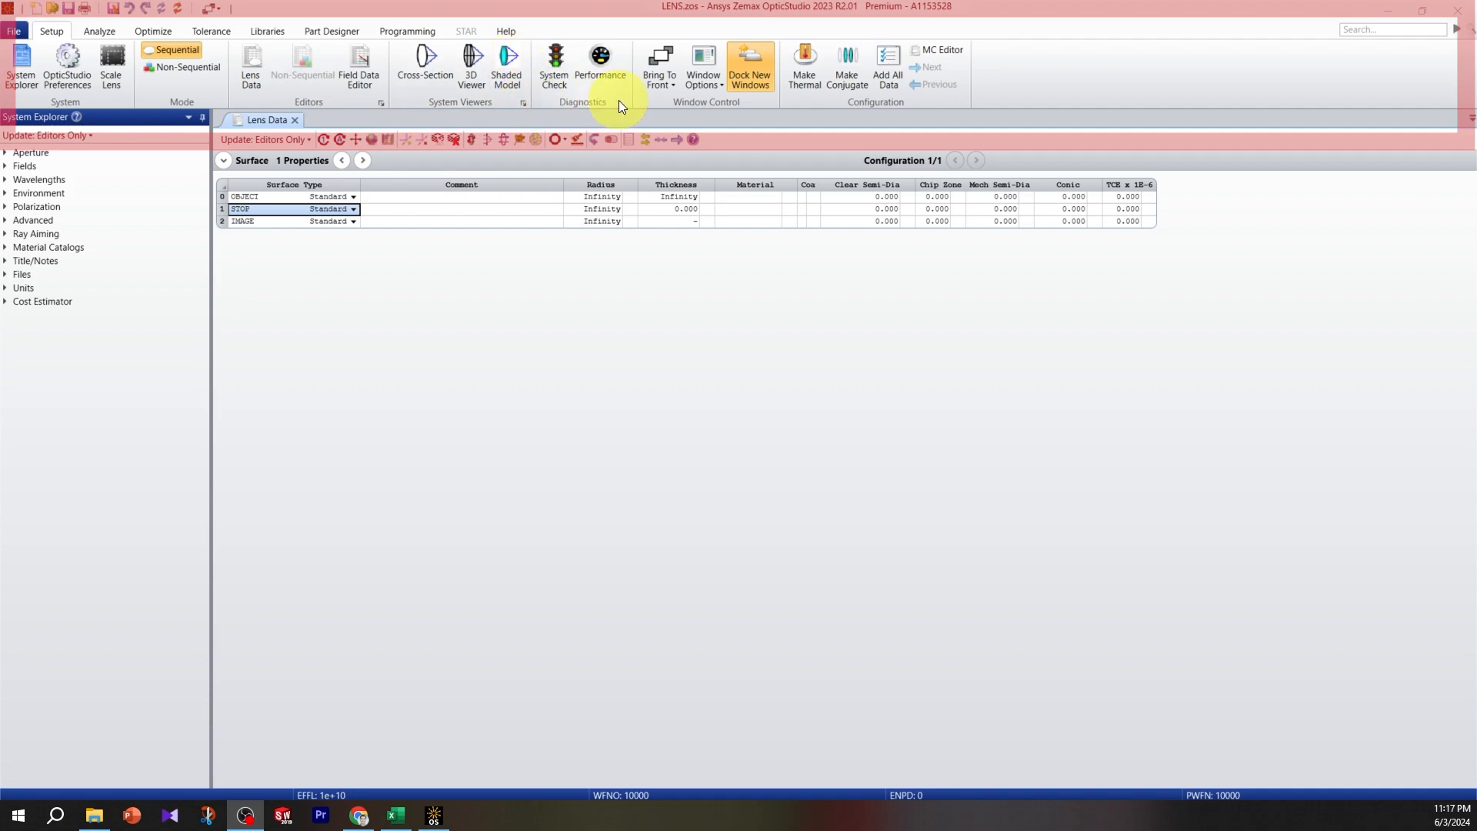
mouse_move(285, 84)
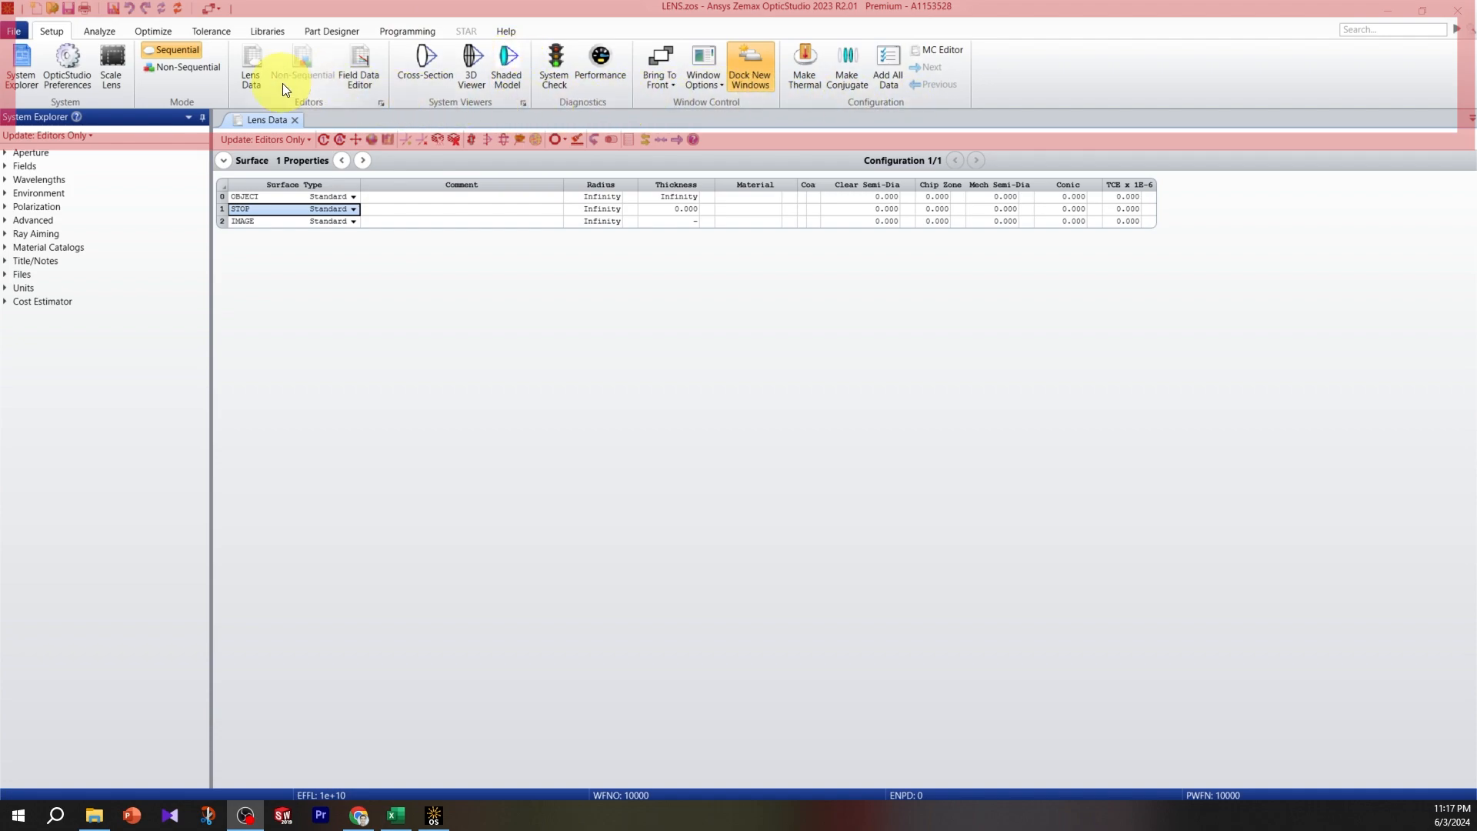
Browse the File and Setup ribbons, then show the Analyze tools for image quality and cross-sections.
click(14, 31)
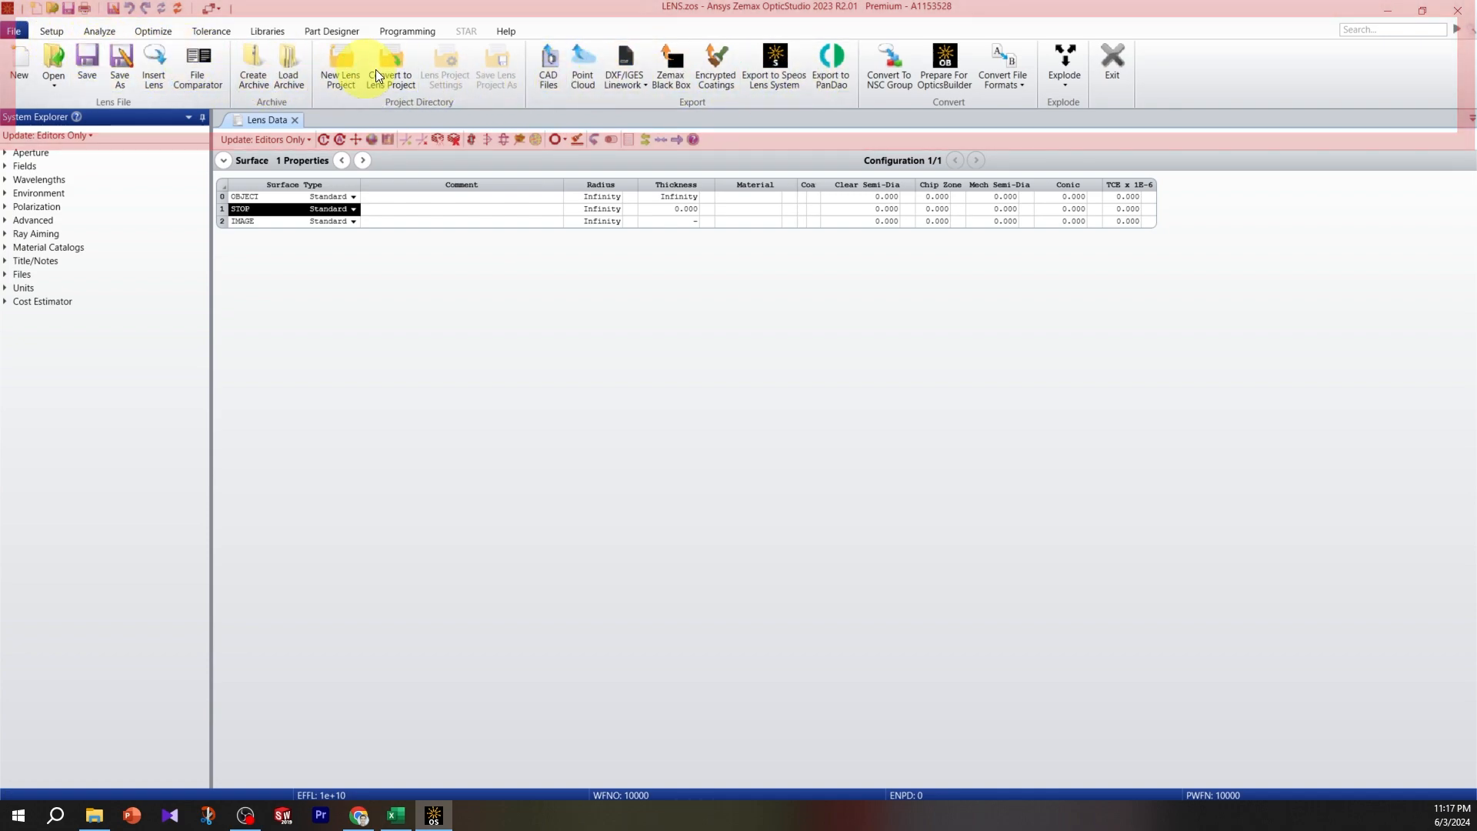
mouse_move(523, 84)
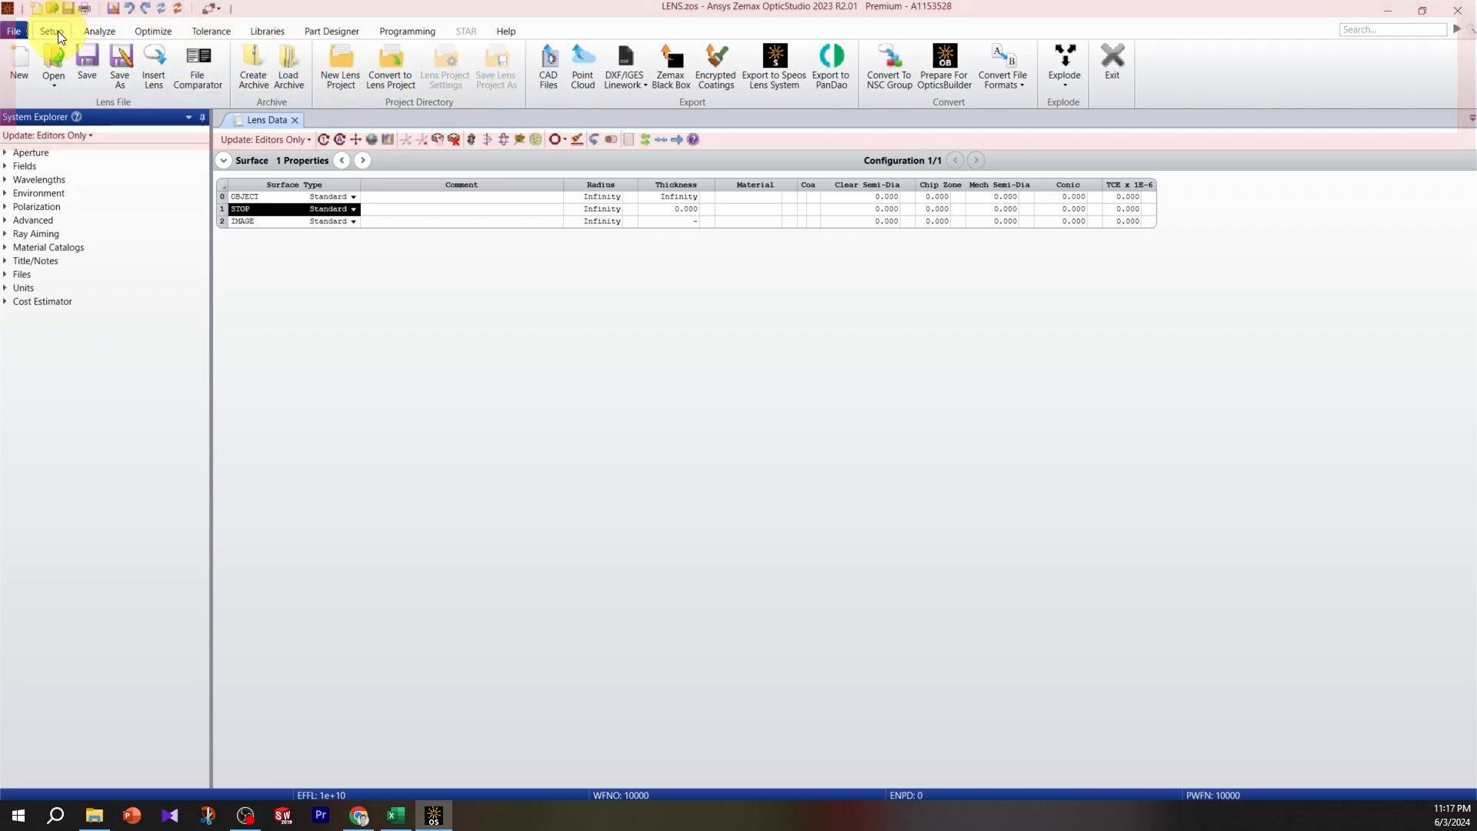
click(51, 30)
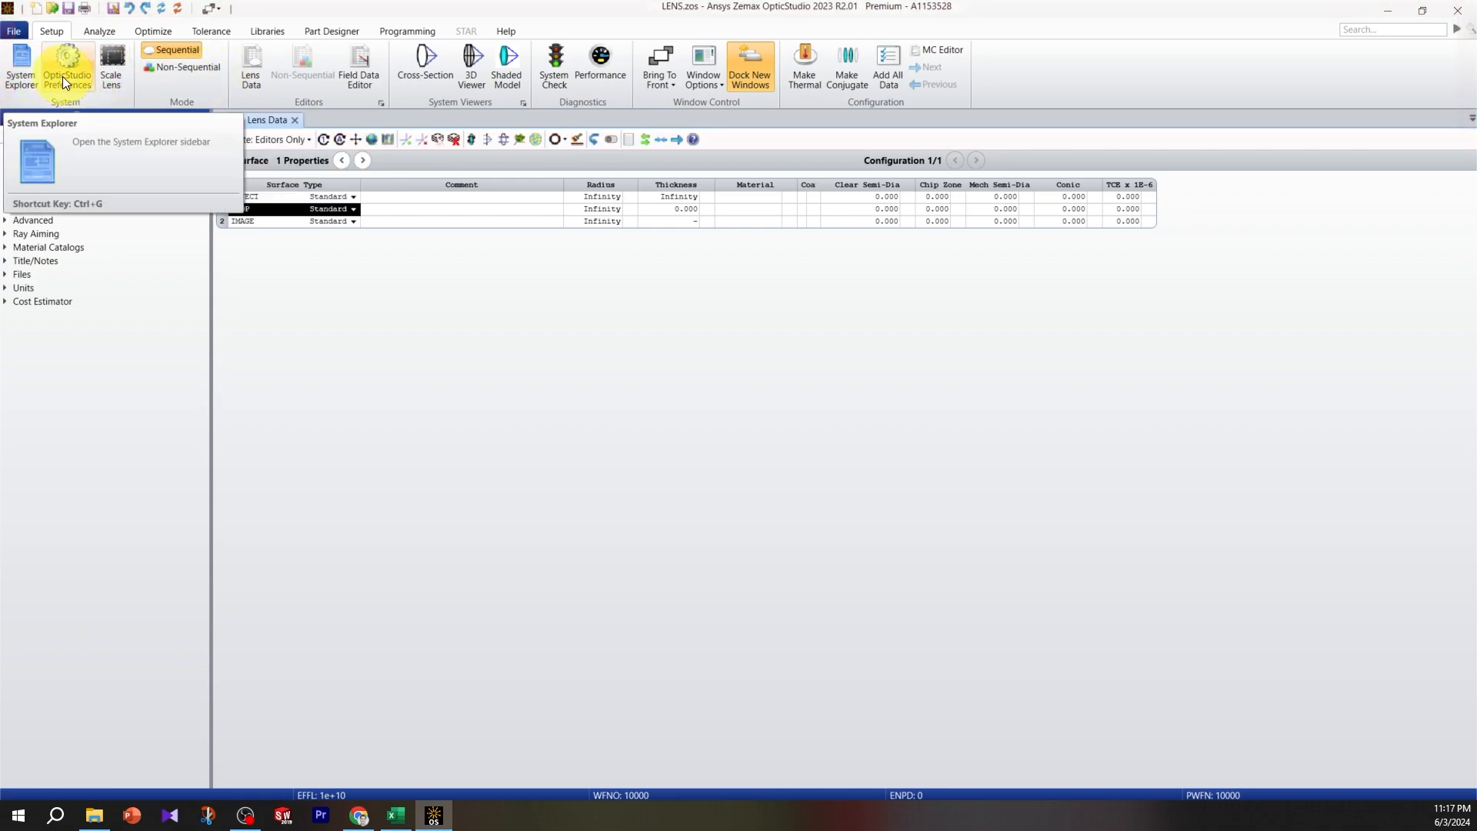
mouse_move(66, 66)
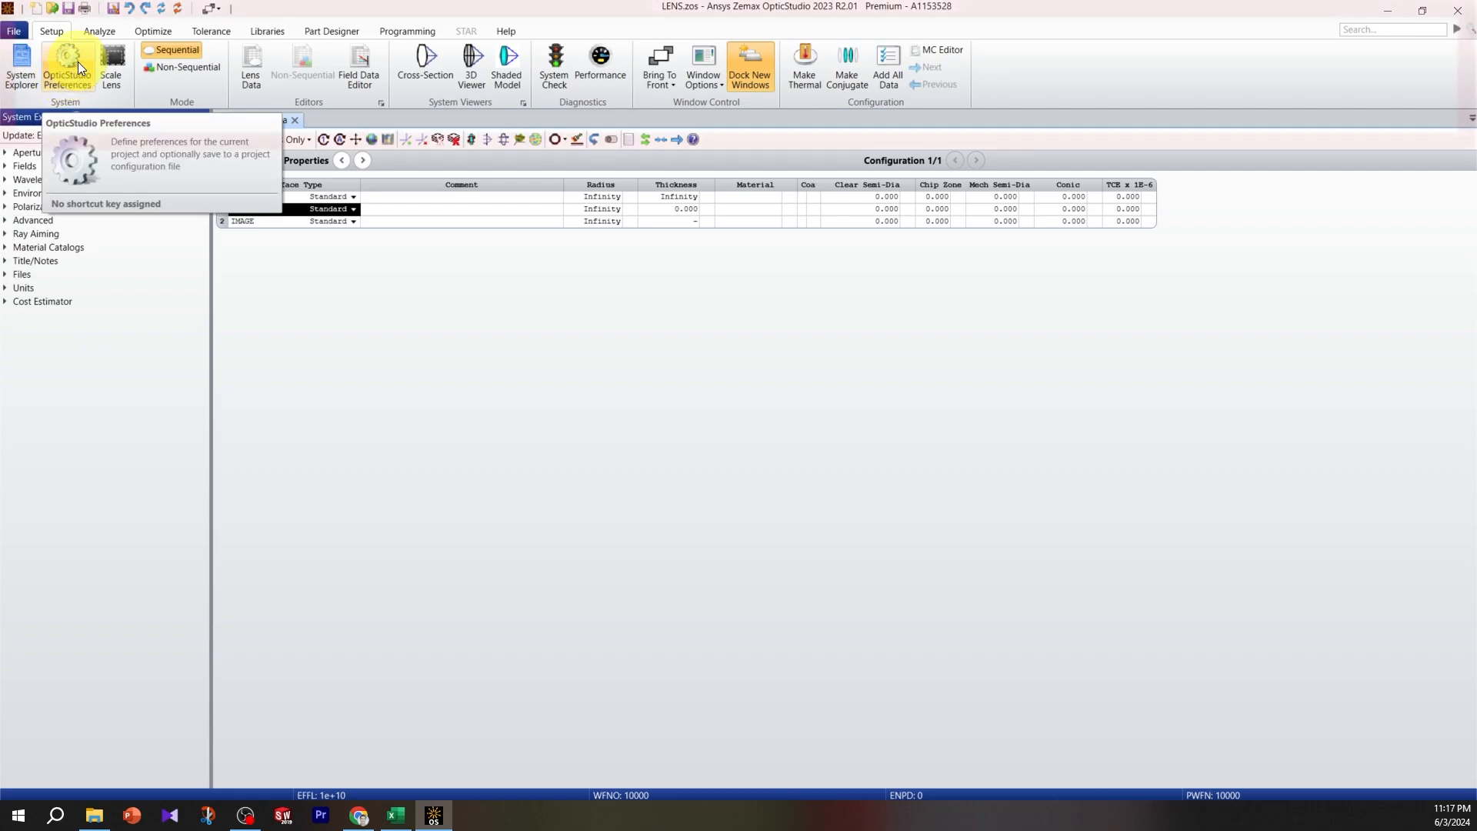
click(98, 30)
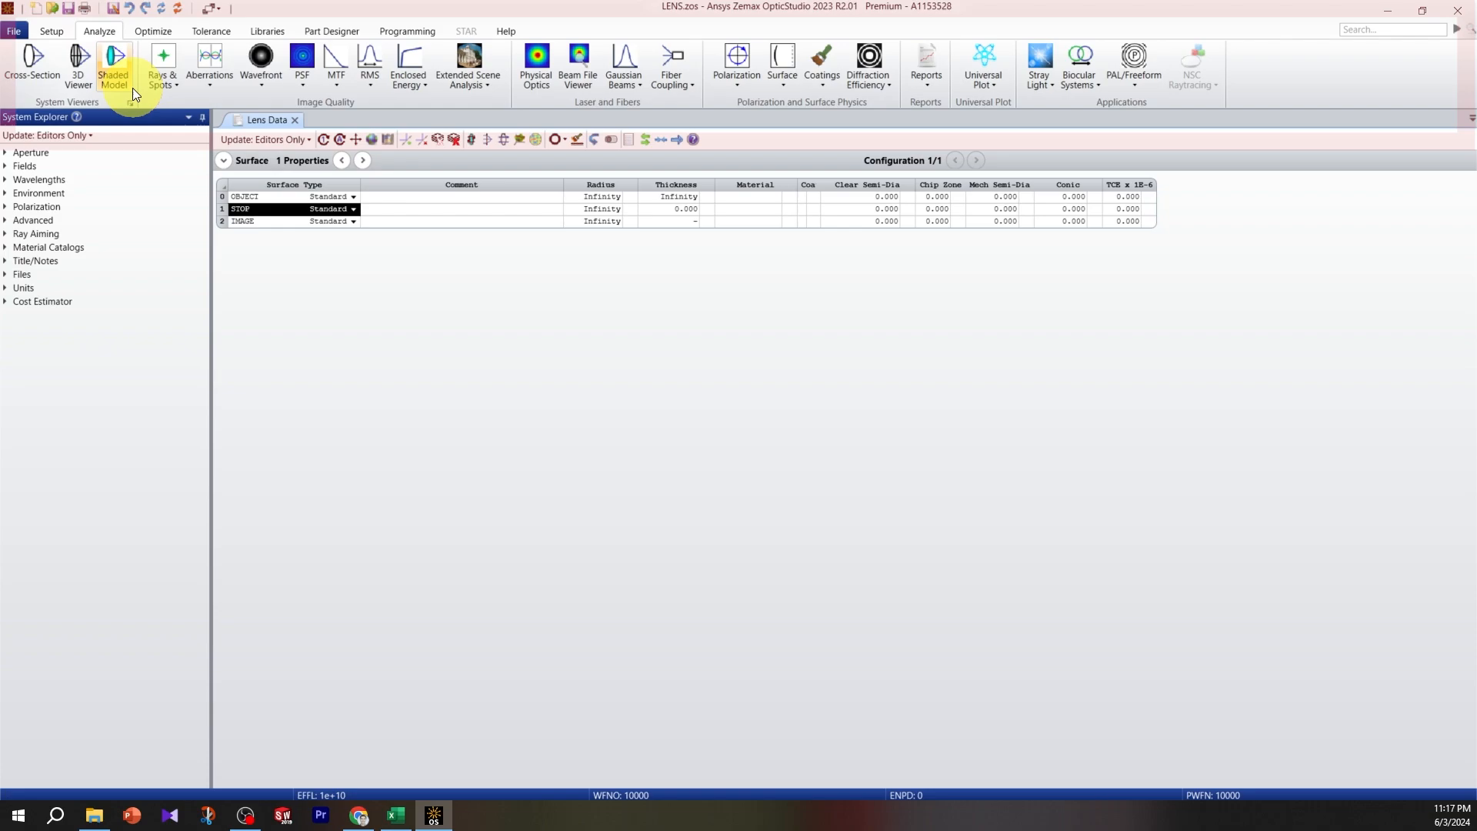
mouse_move(112, 66)
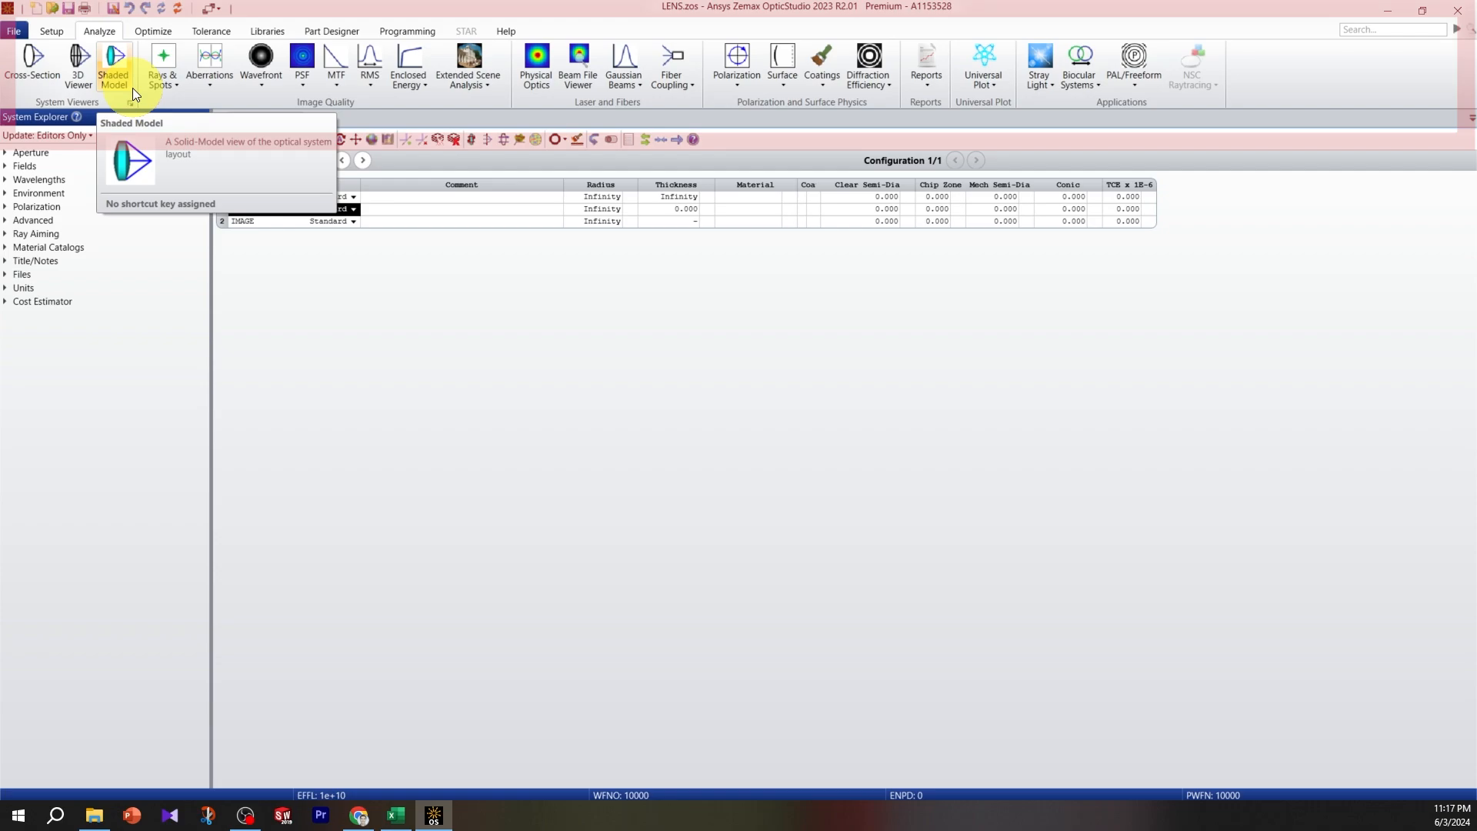
mouse_move(162, 67)
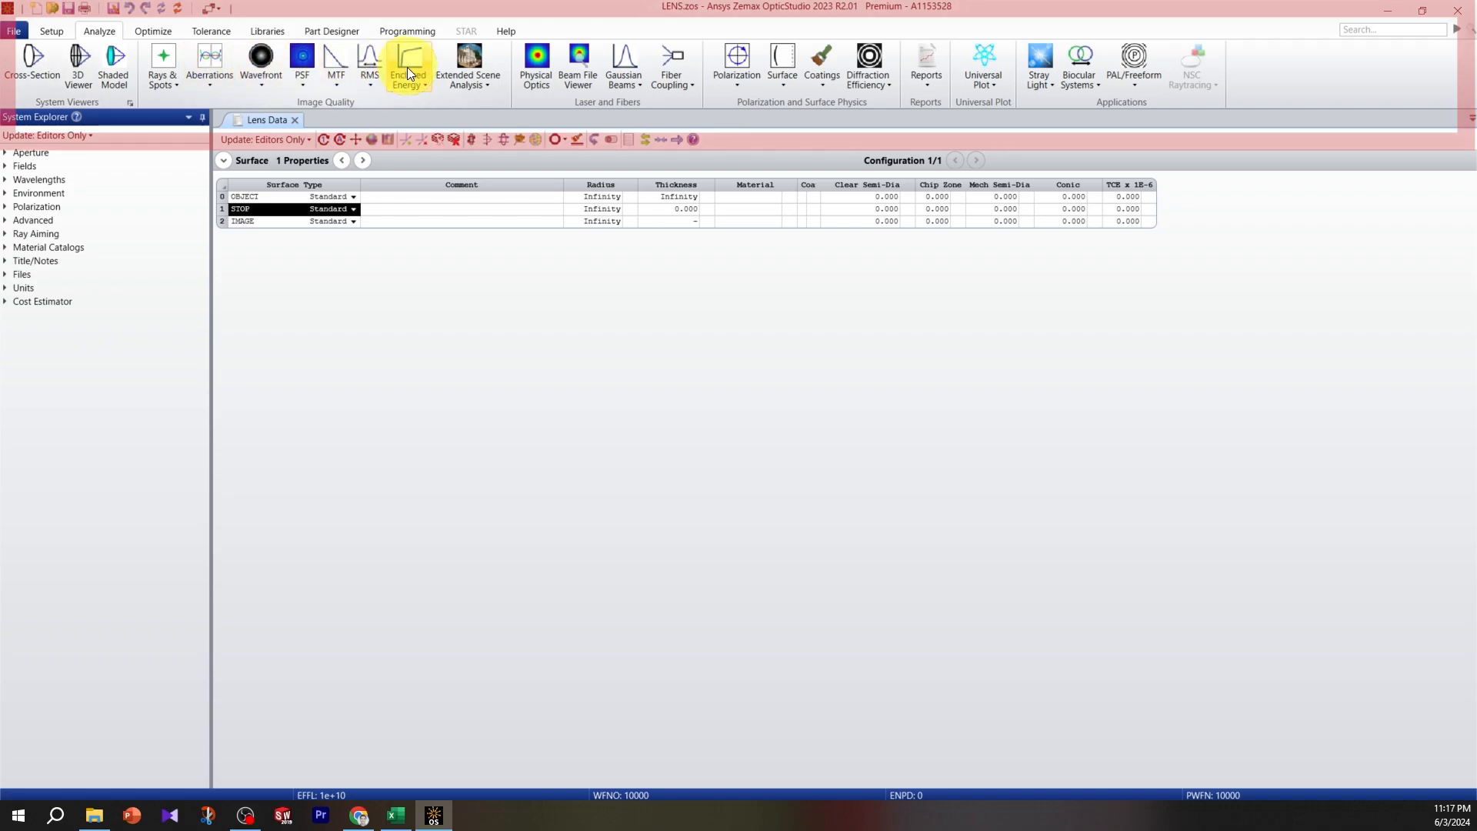
mouse_move(406, 66)
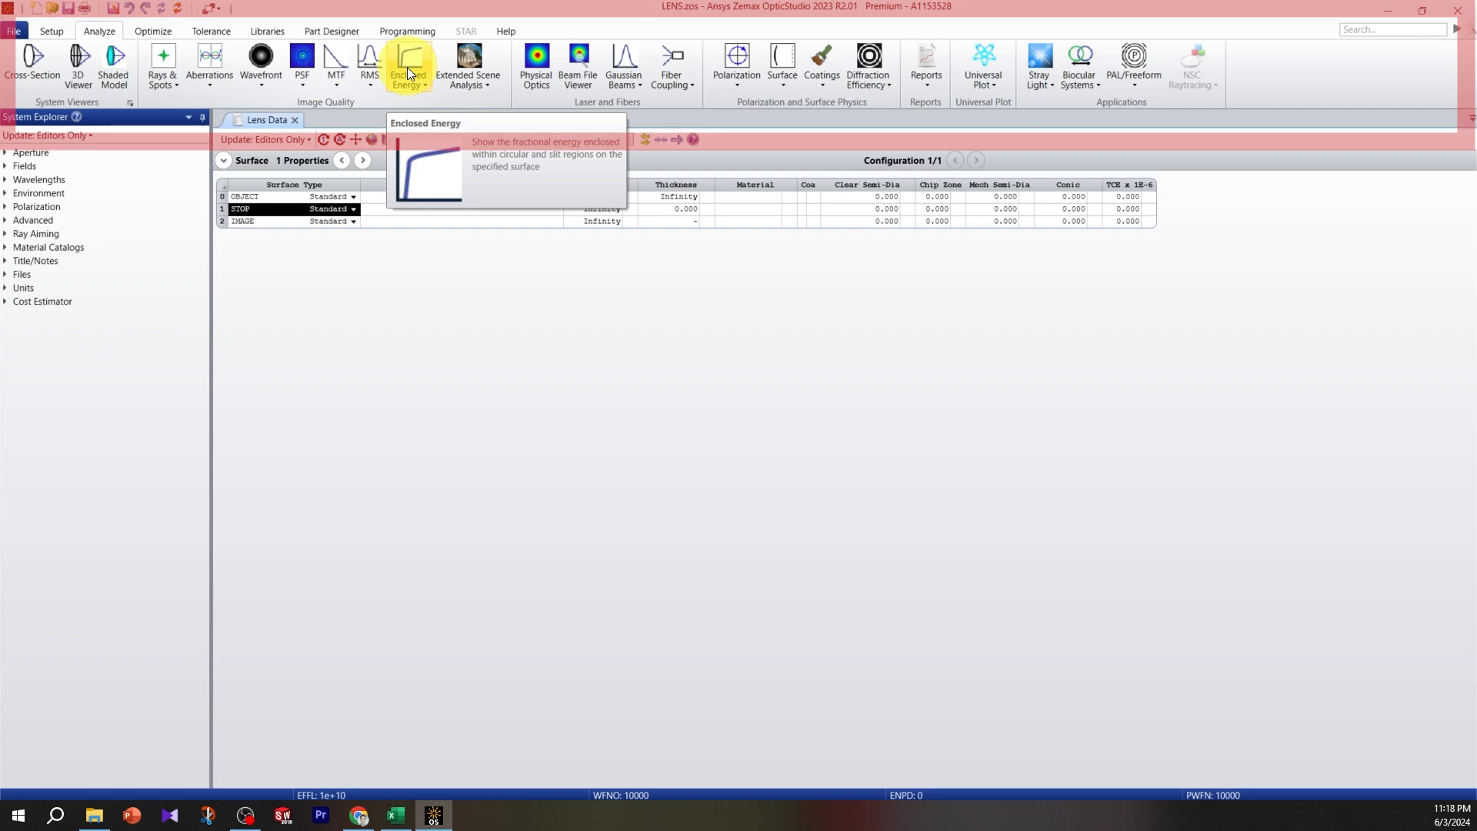
Show the Optimize ribbon with the Merit Function Editor, then the Tolerance ribbon with the Tolerance Wizard.
click(152, 31)
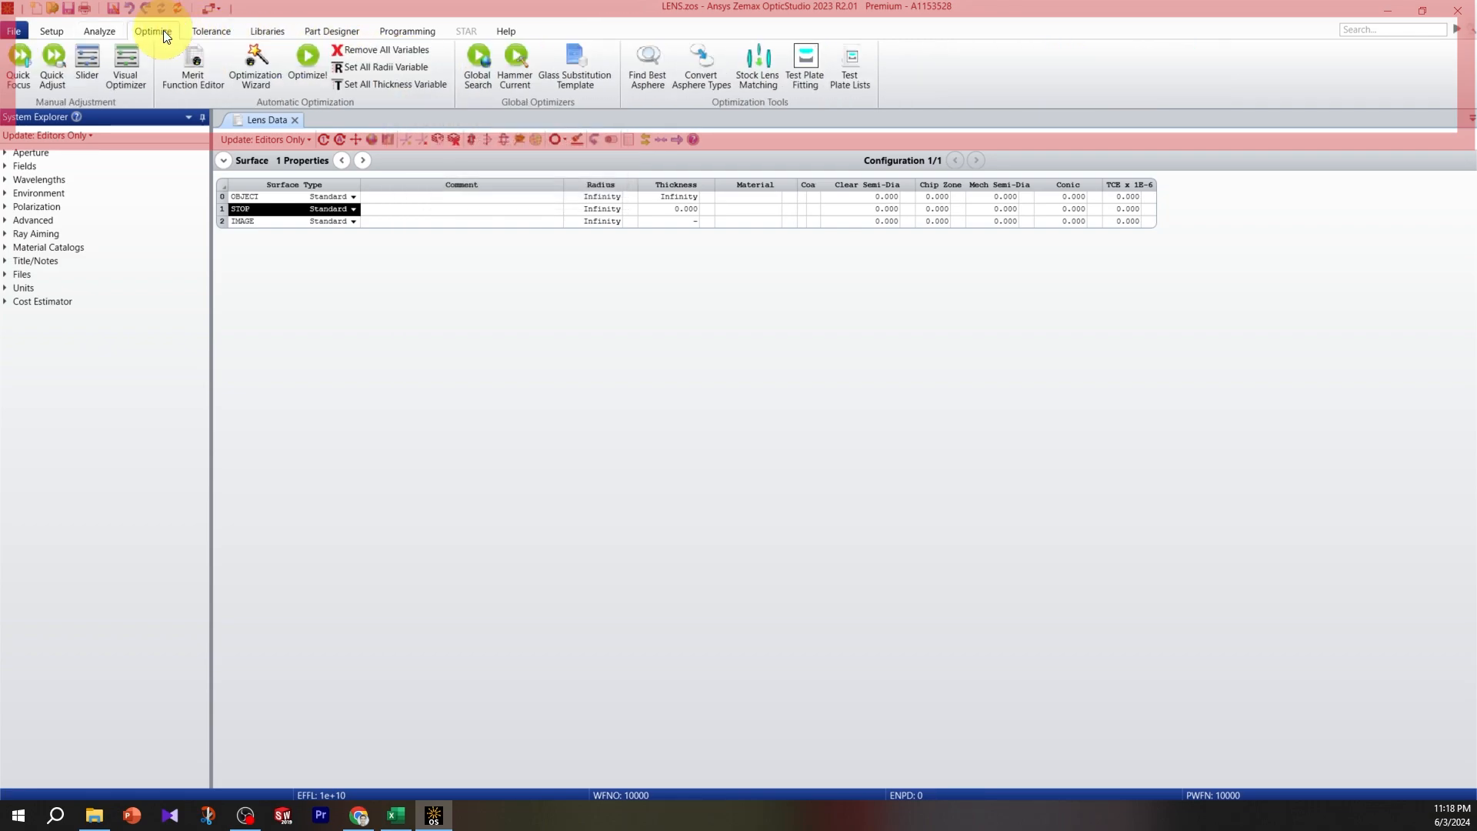
mouse_move(194, 66)
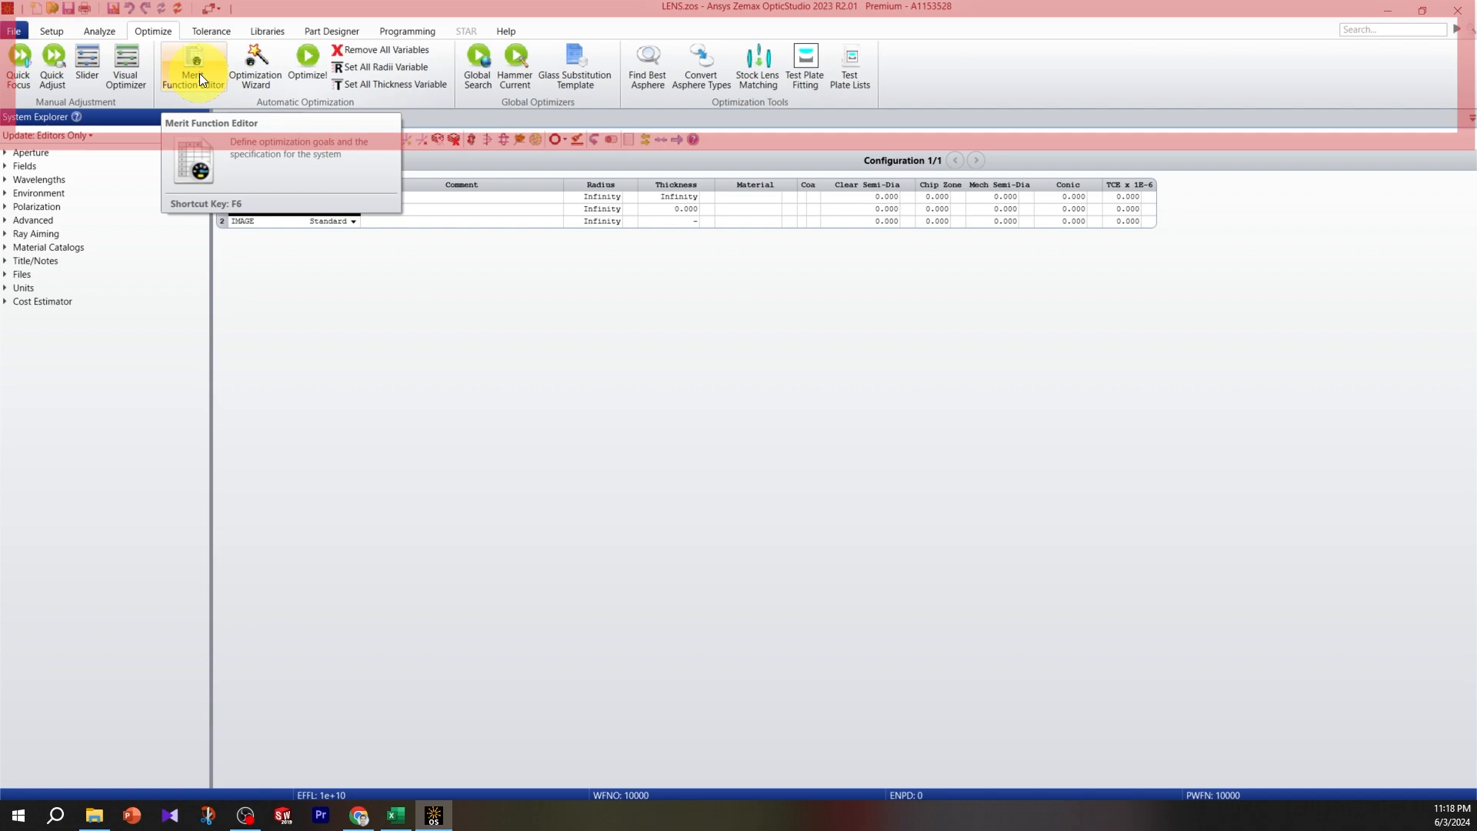
mouse_move(216, 92)
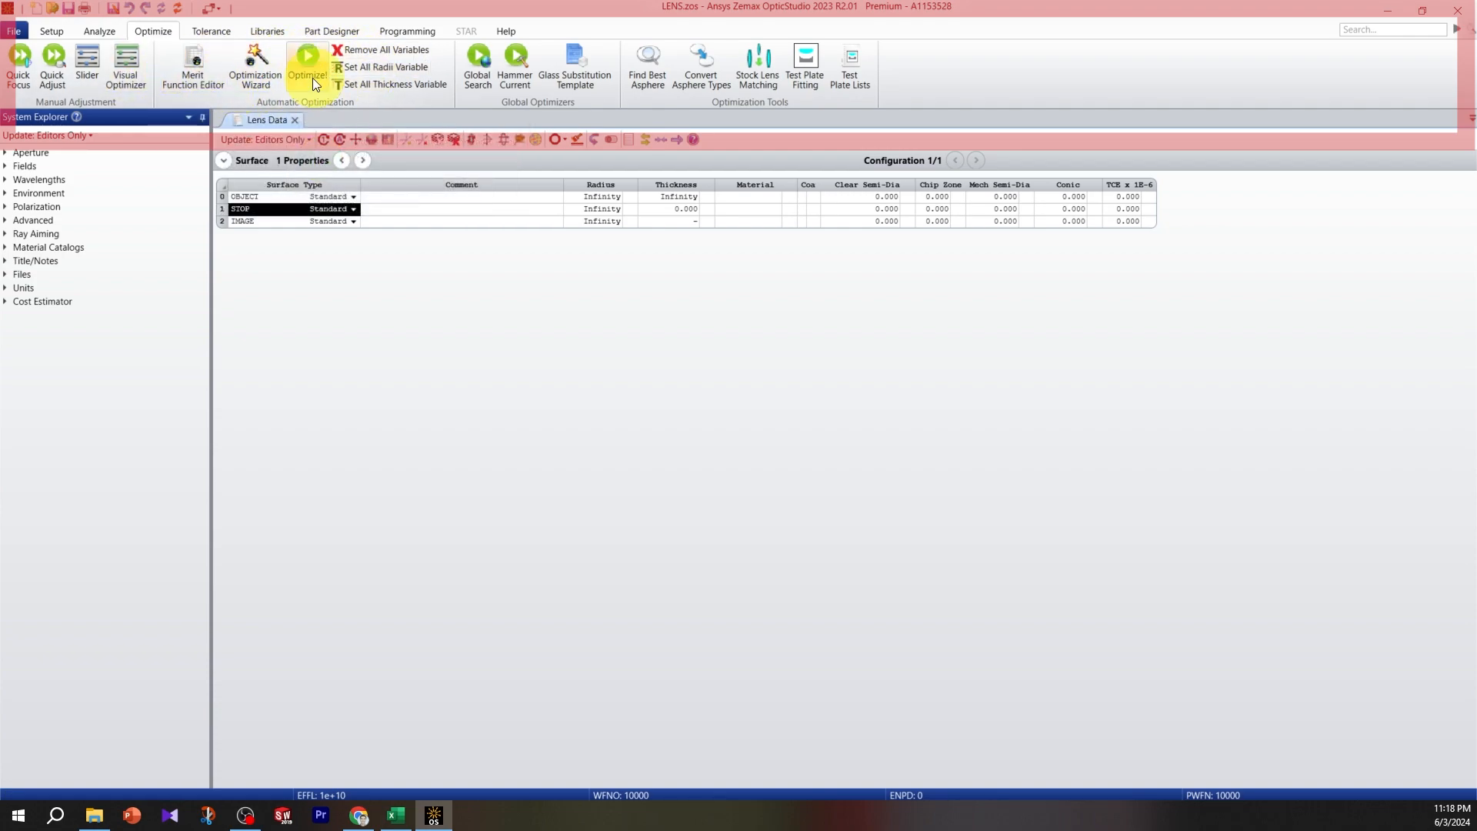
mouse_move(306, 74)
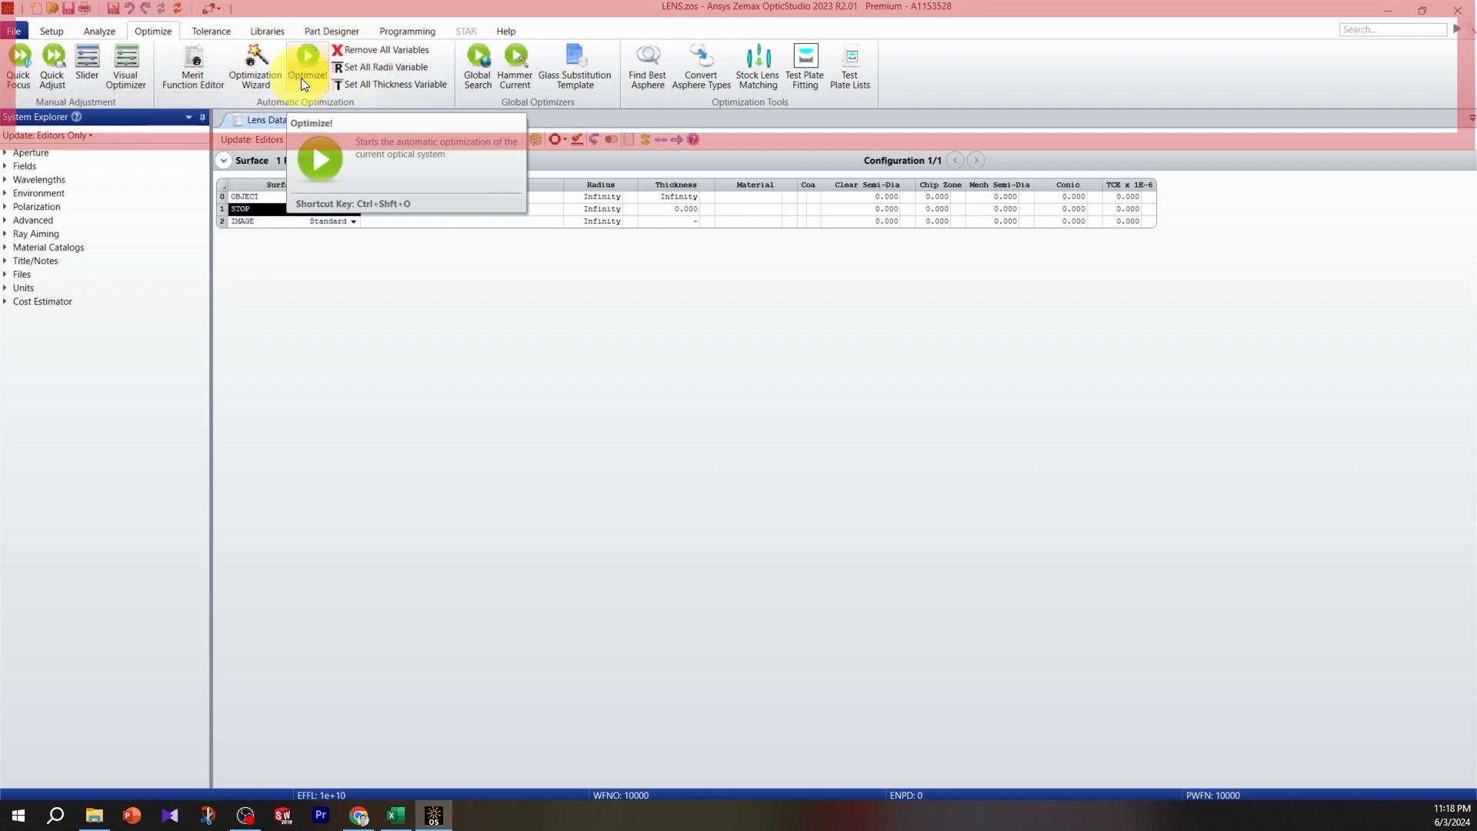
click(211, 30)
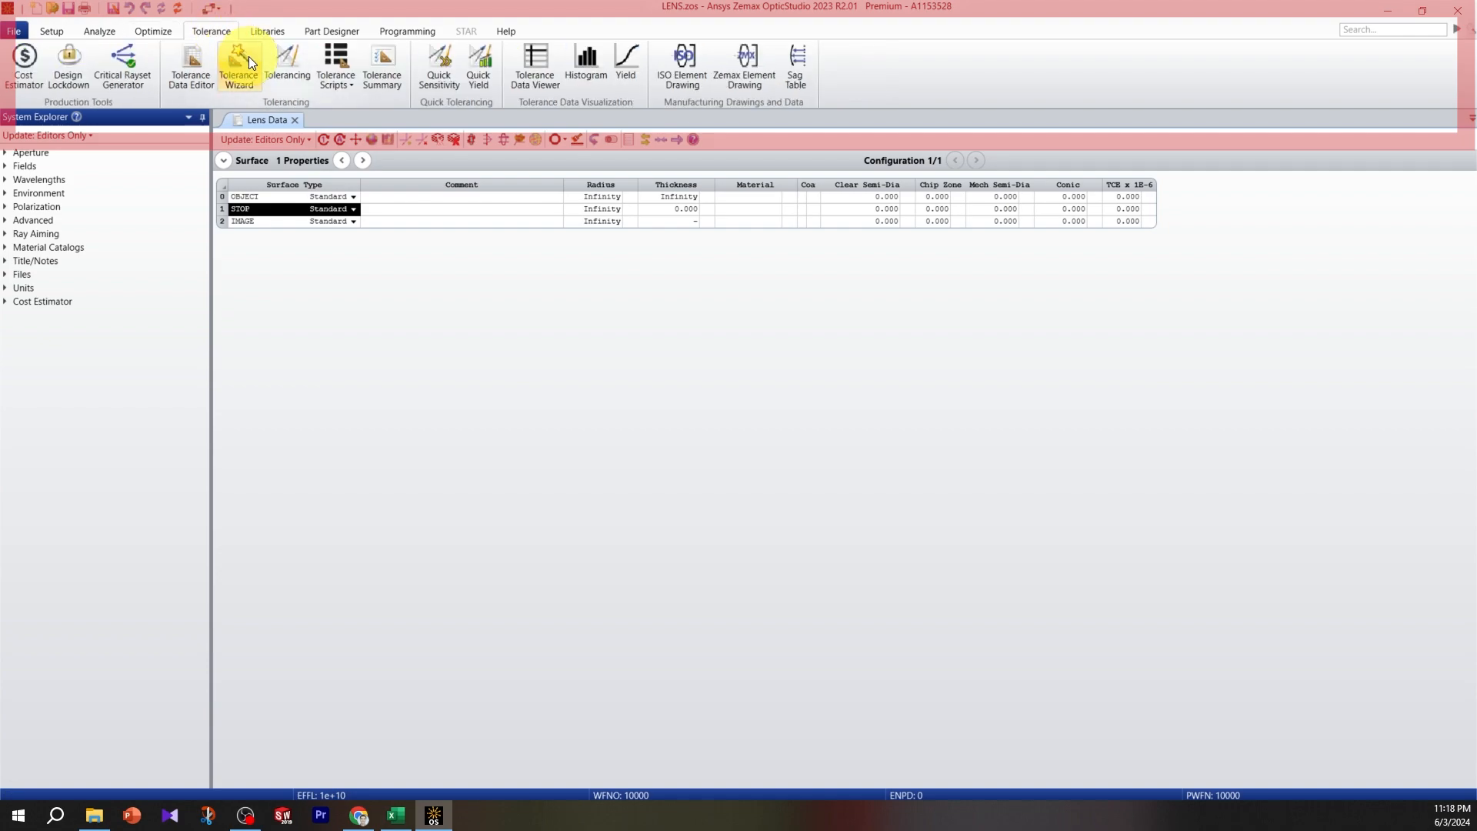
mouse_move(238, 68)
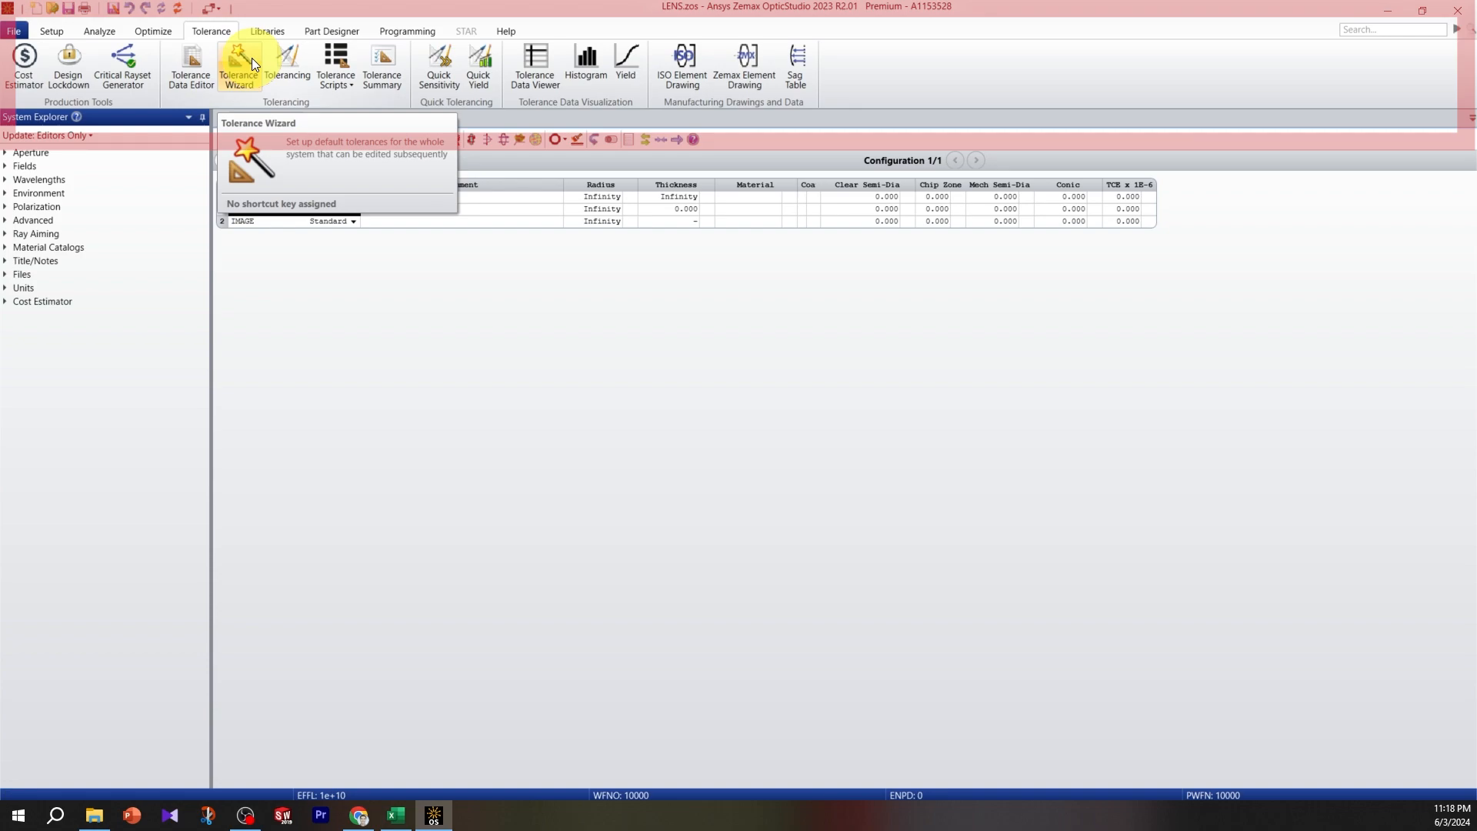
Browse the Libraries and Part Designer ribbons, then show the Programming tools for macros and APIs.
click(267, 31)
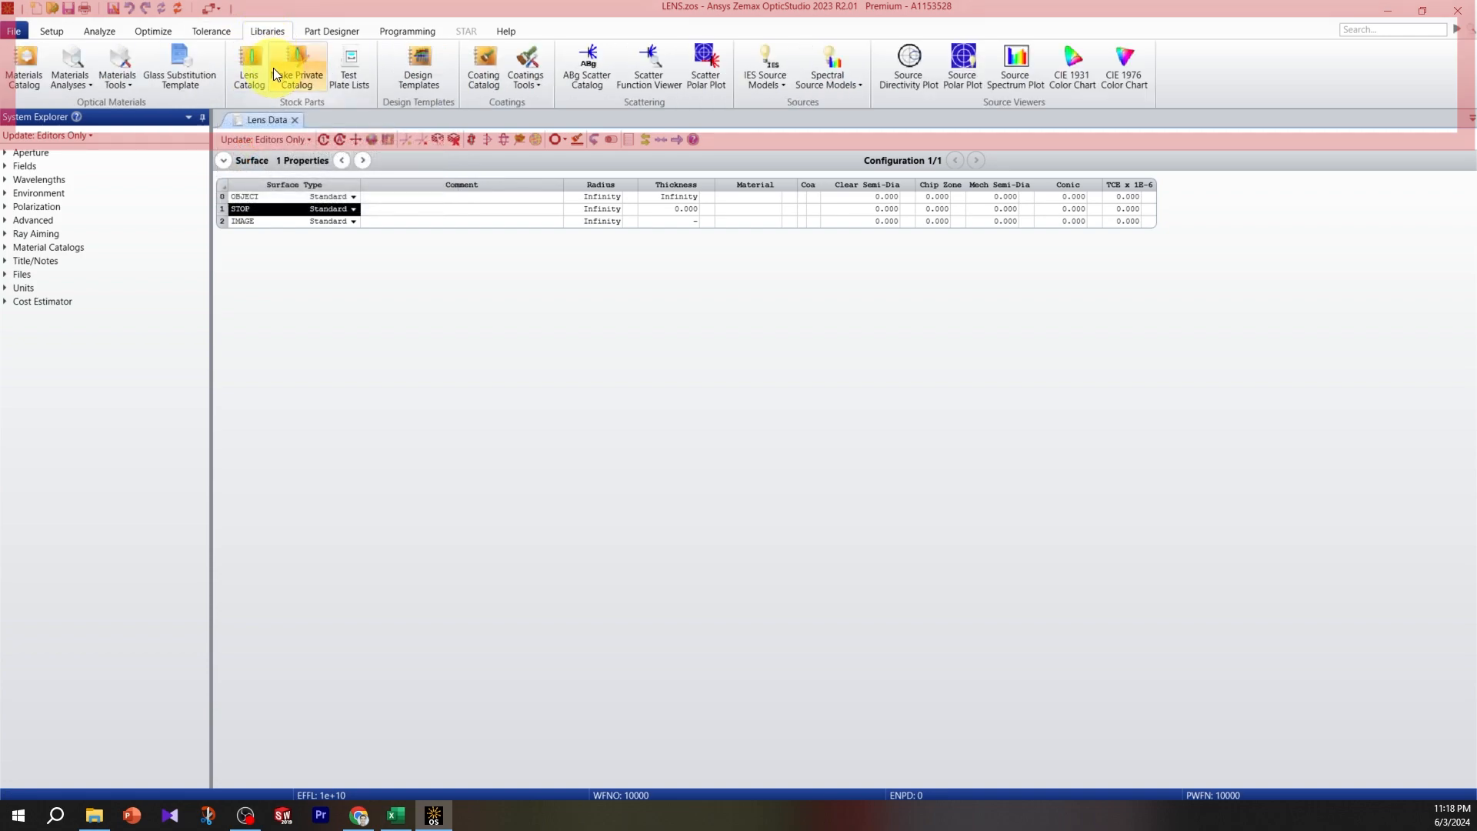
mouse_move(25, 68)
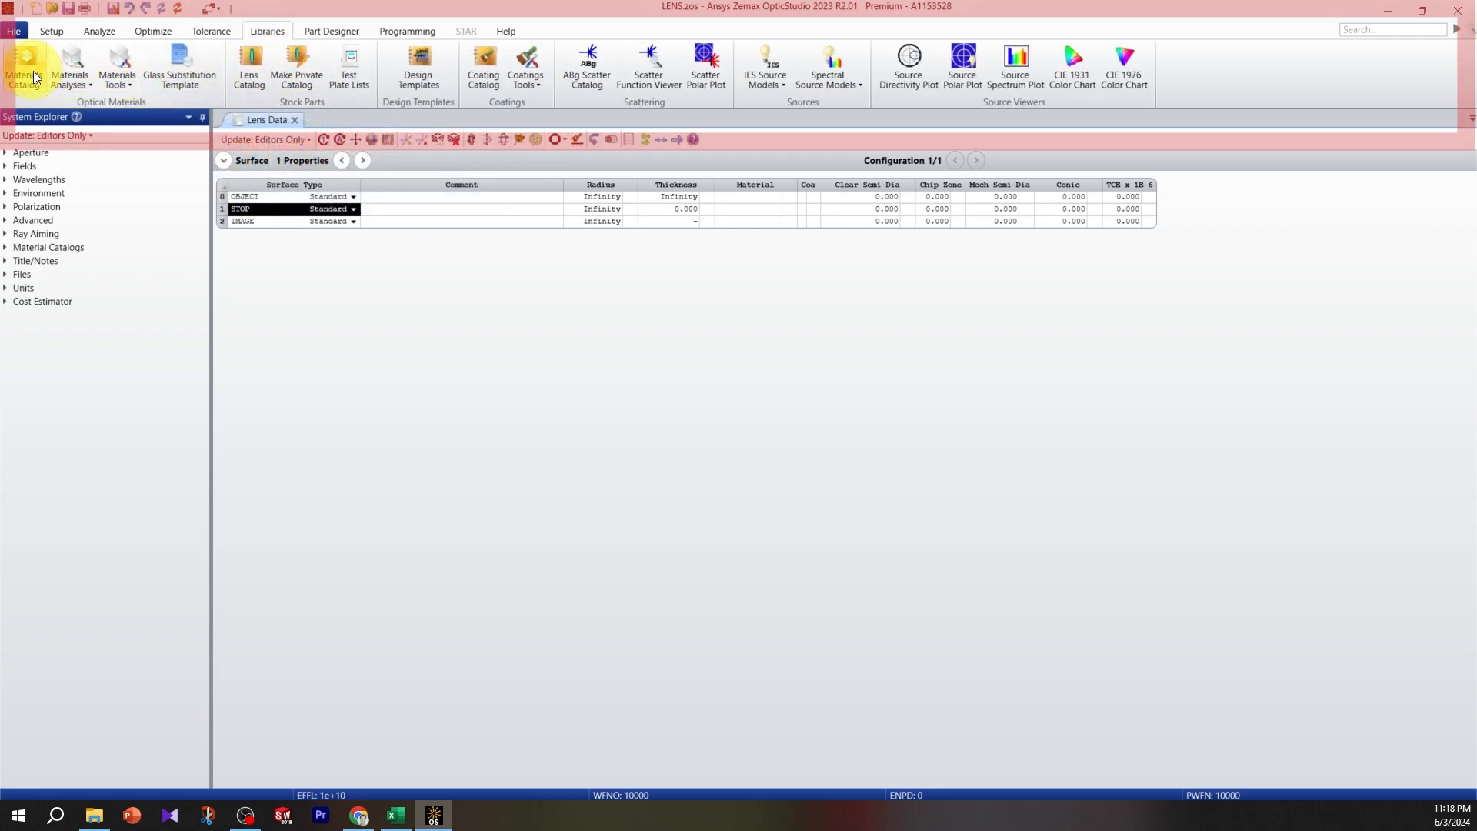
mouse_move(23, 68)
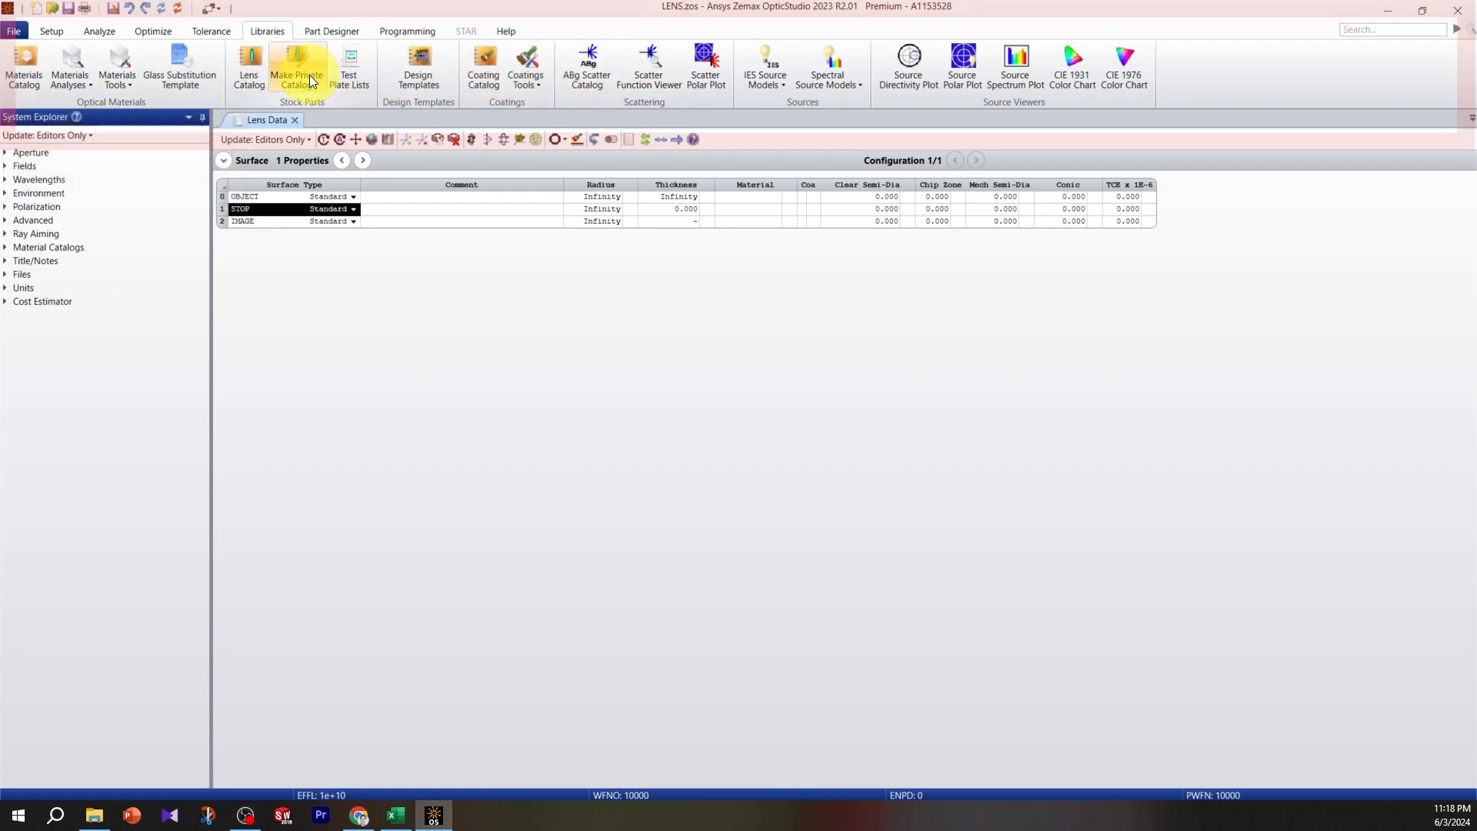
mouse_move(297, 68)
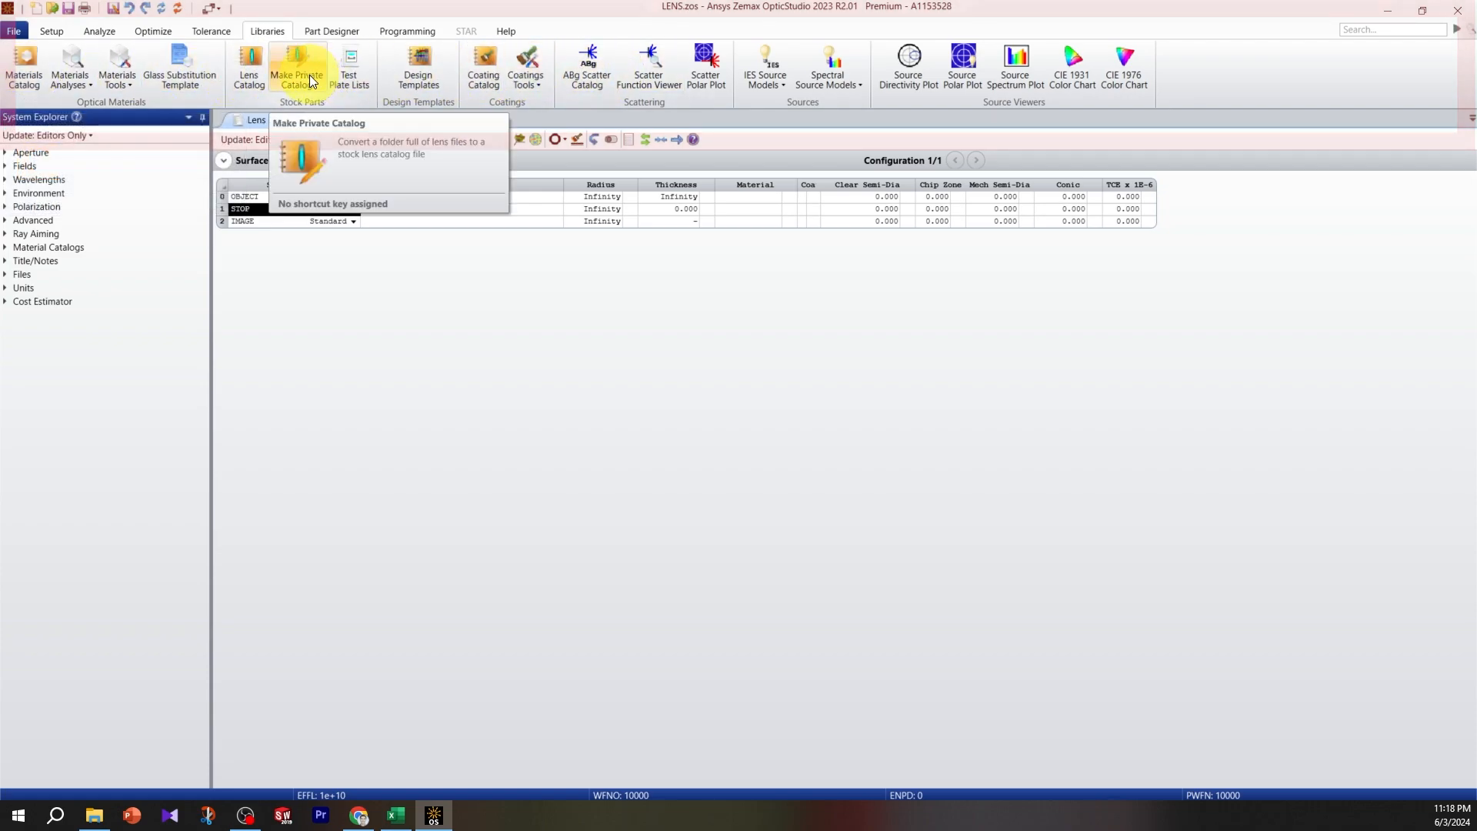
click(331, 31)
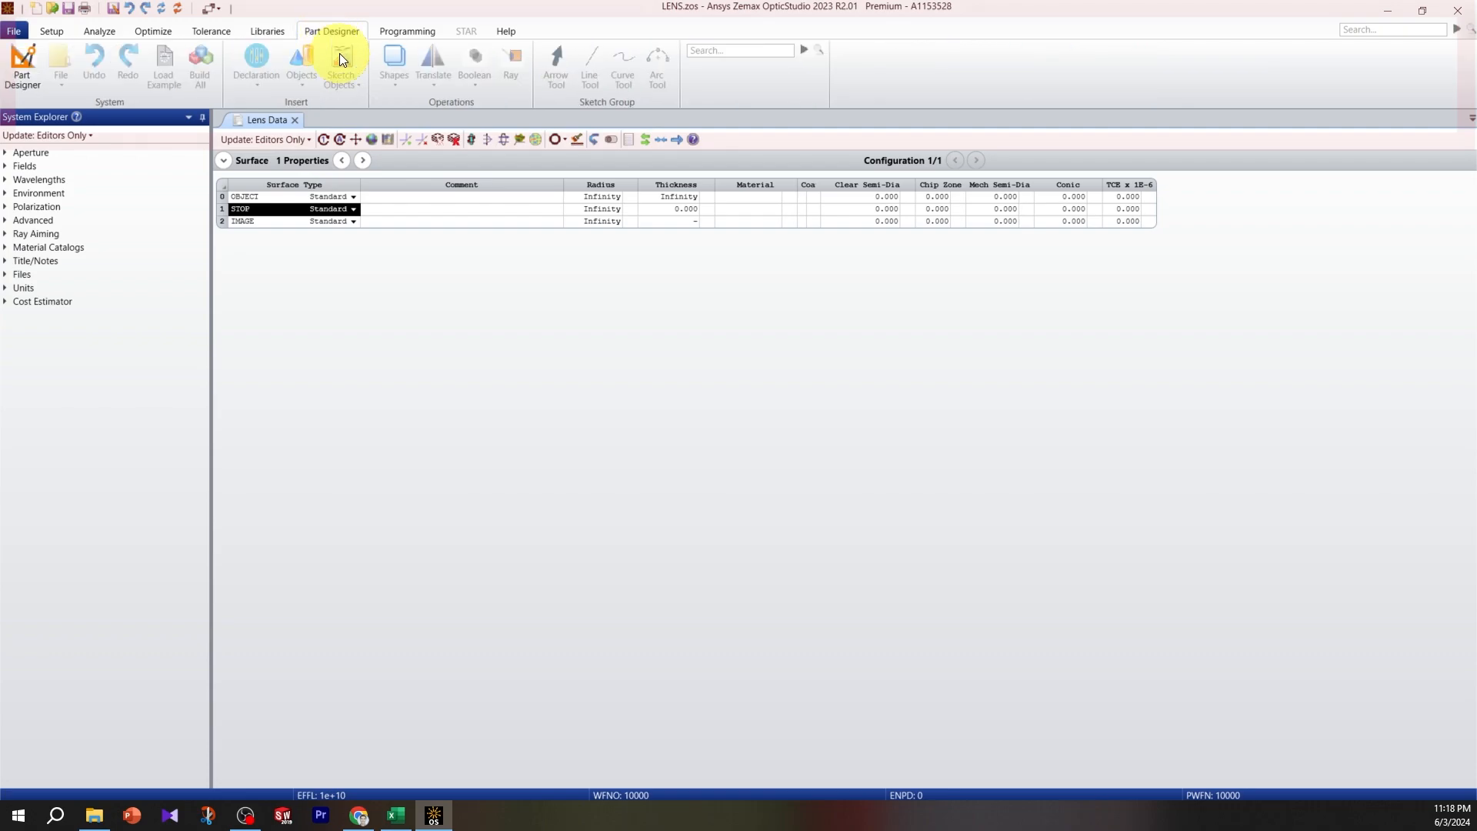
mouse_move(342, 66)
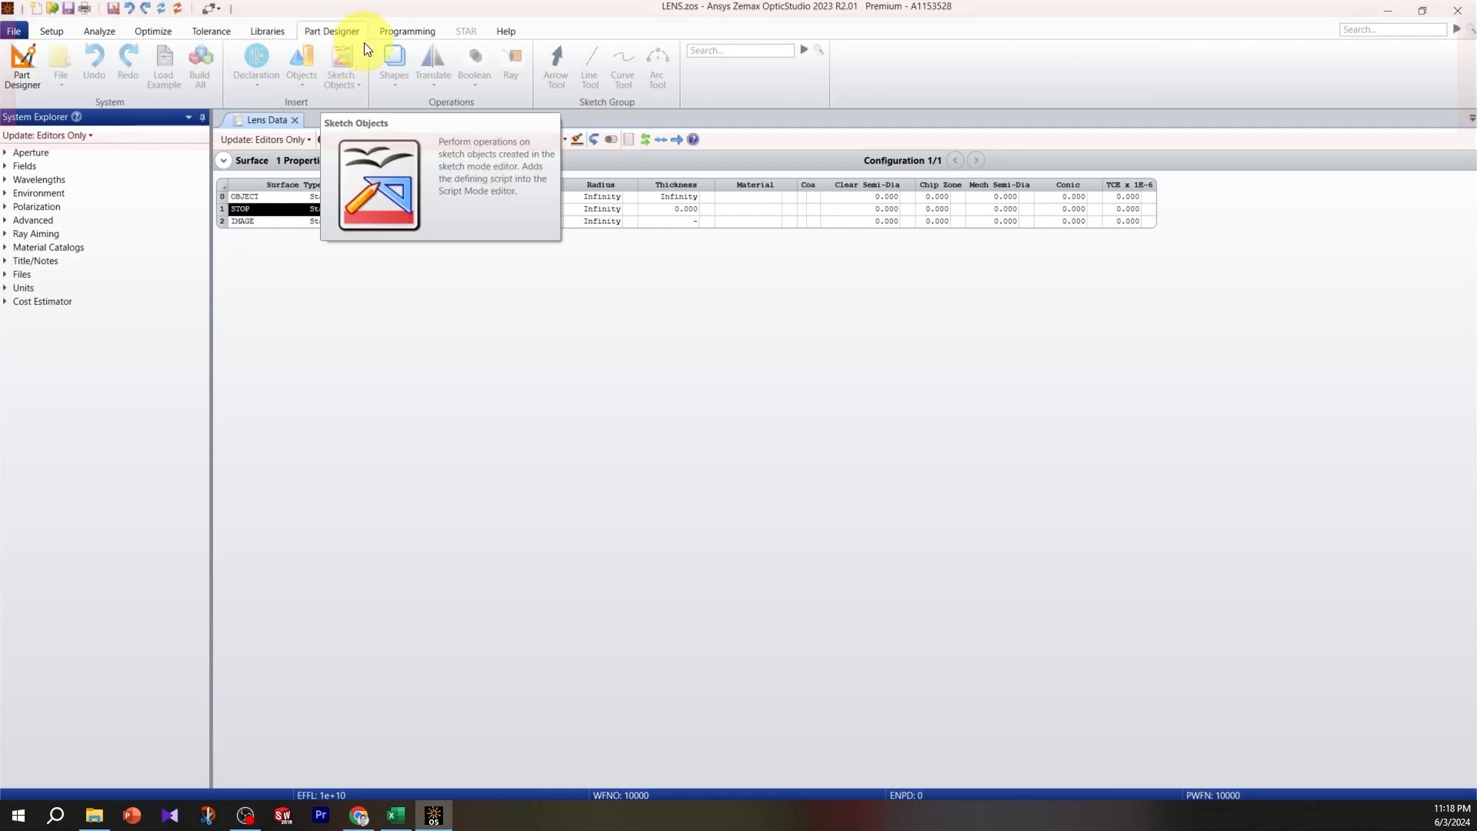
click(406, 30)
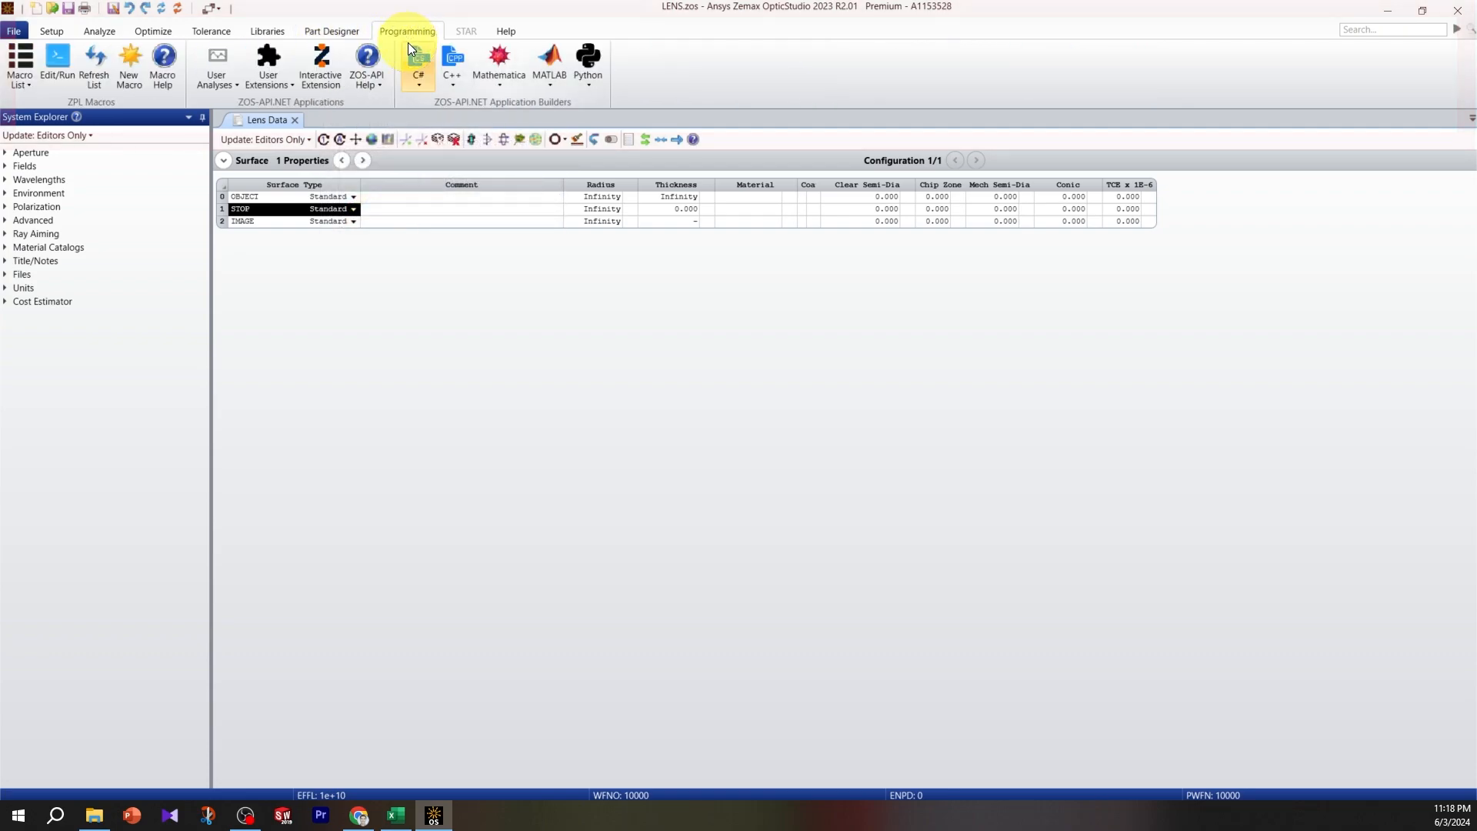
mouse_move(417, 62)
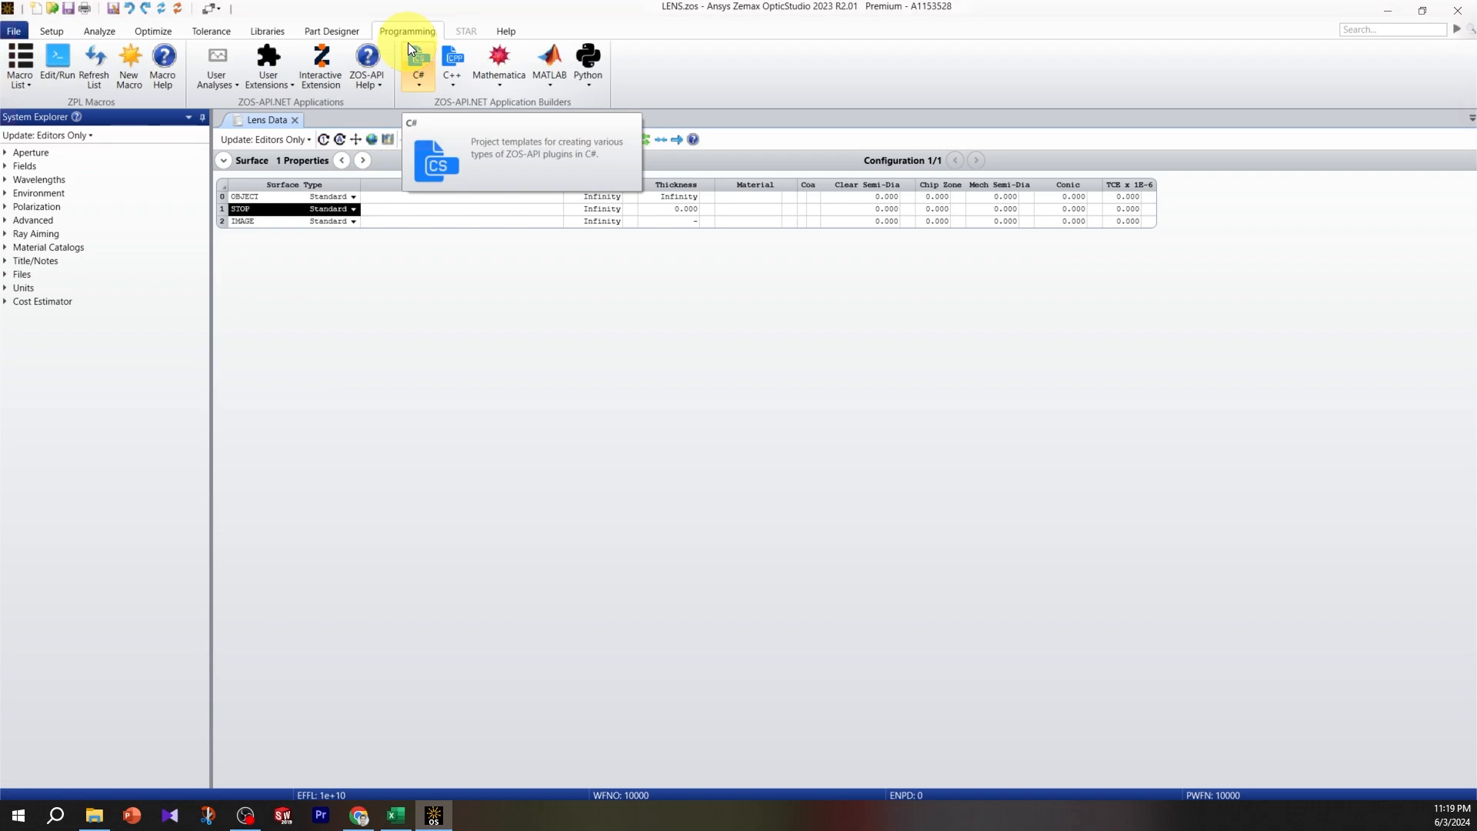
mouse_move(450, 61)
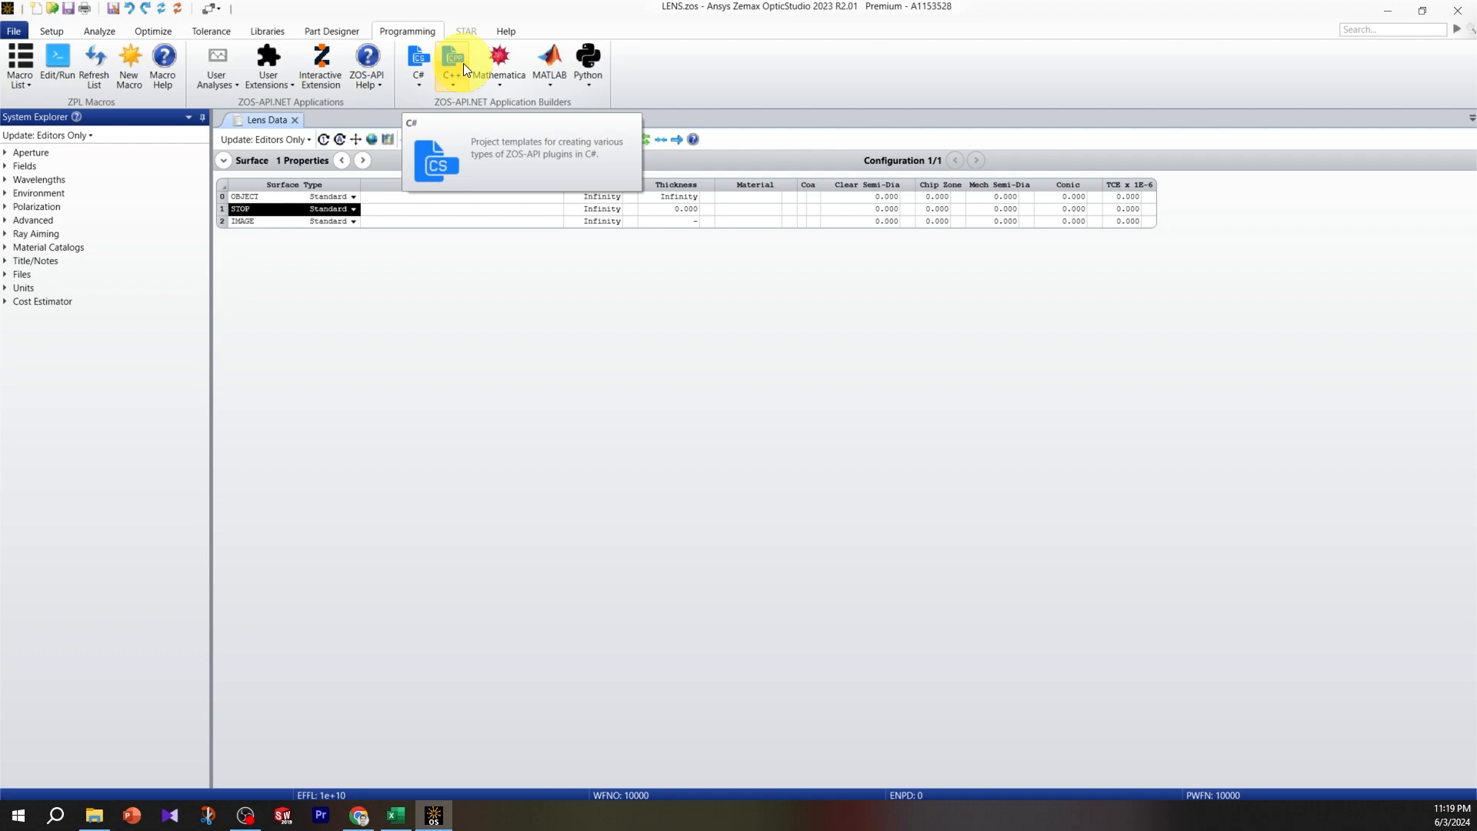
mouse_move(453, 67)
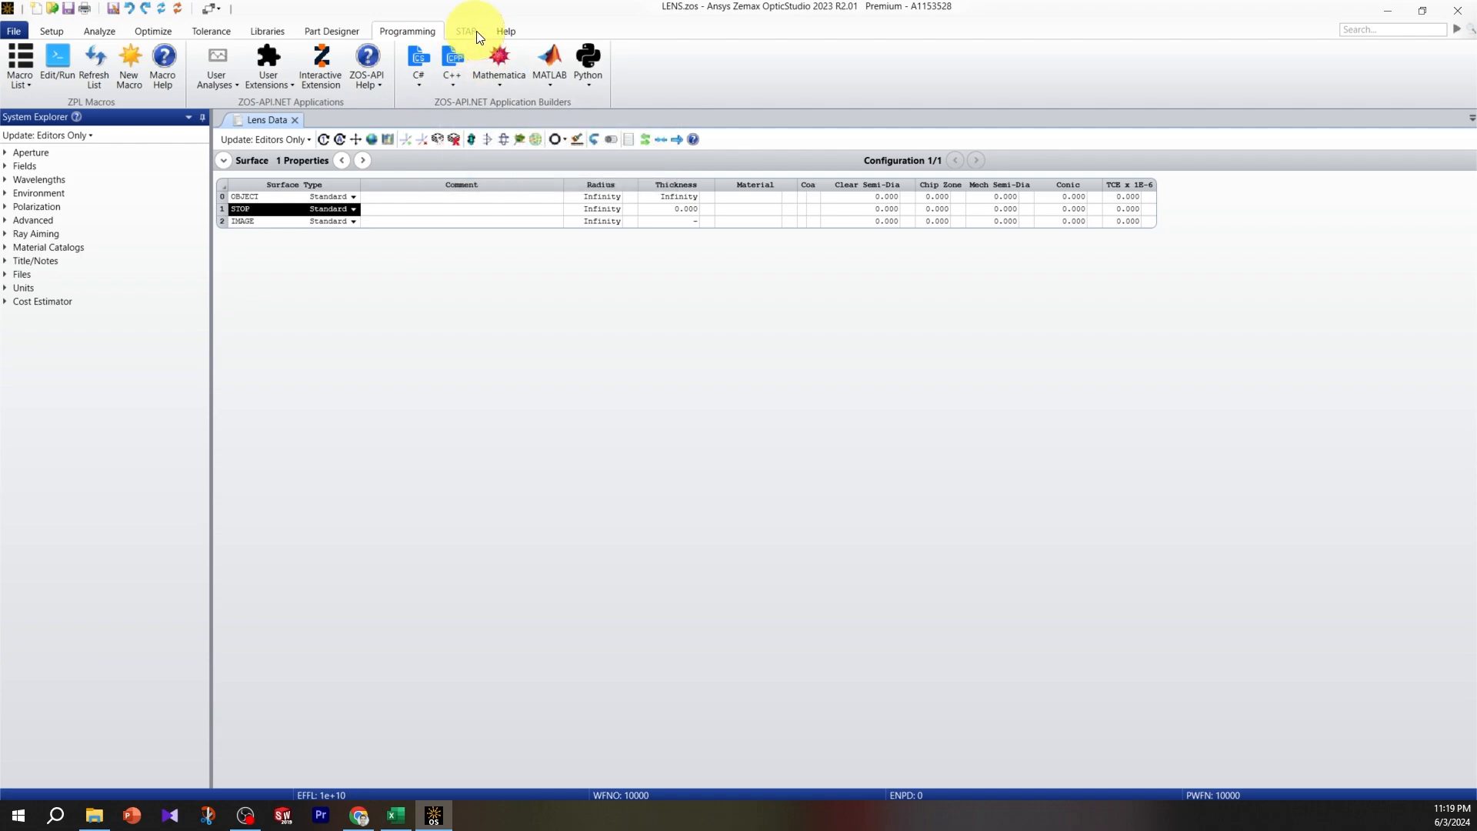
Show the Help ribbon with documentation and support tools.
click(506, 31)
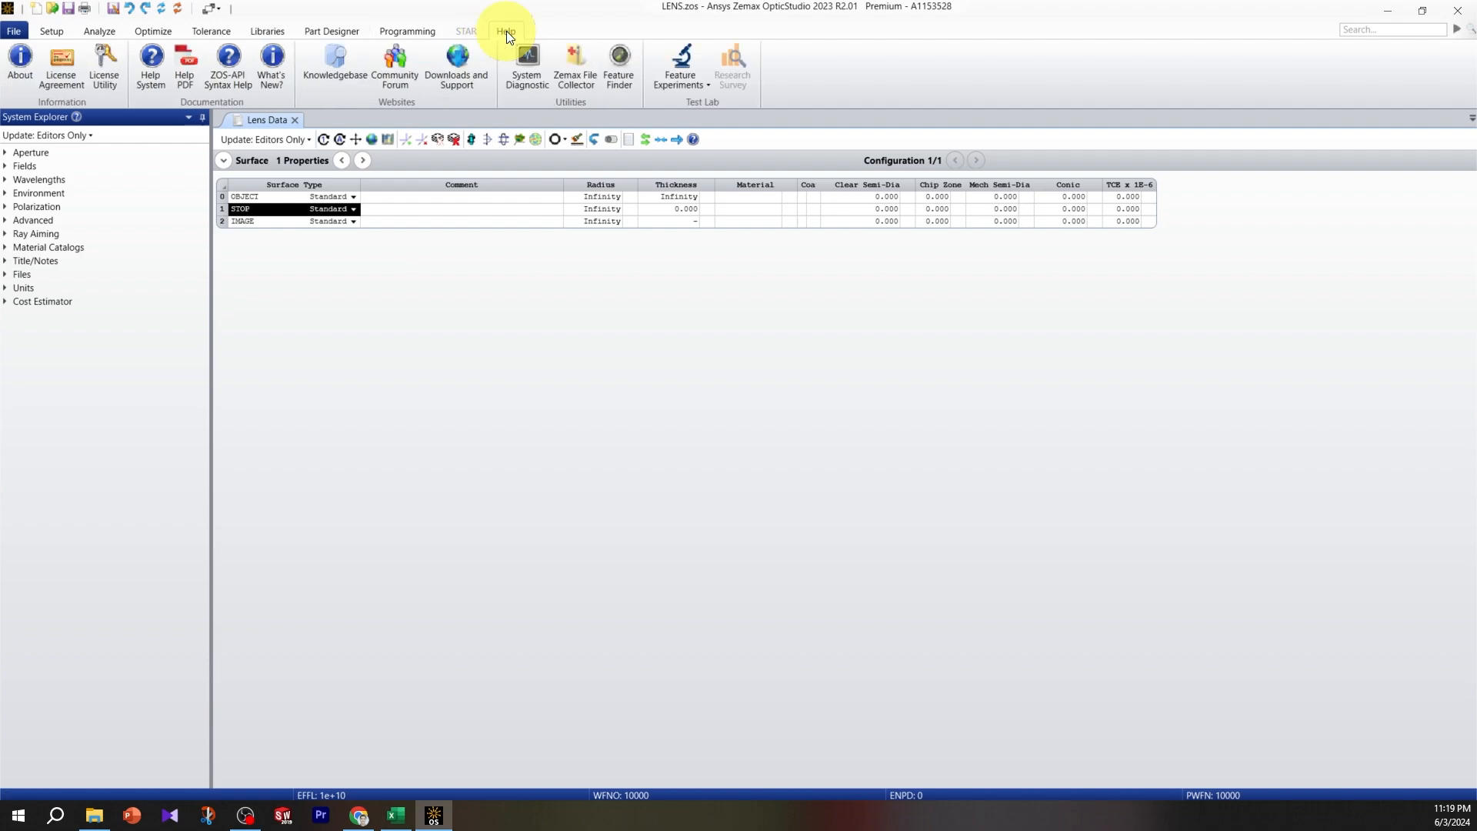
mouse_move(196, 102)
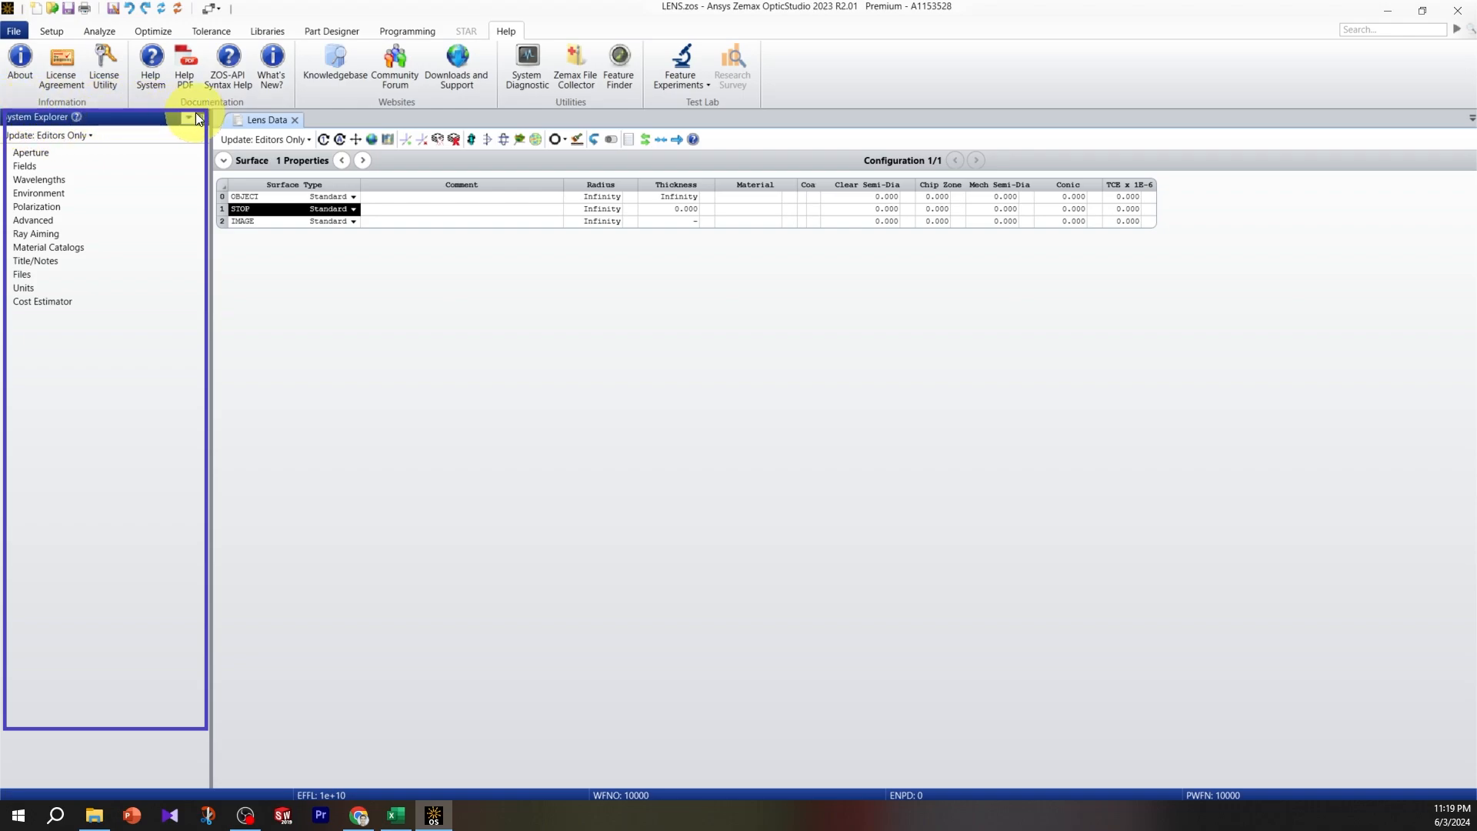
mouse_move(41, 527)
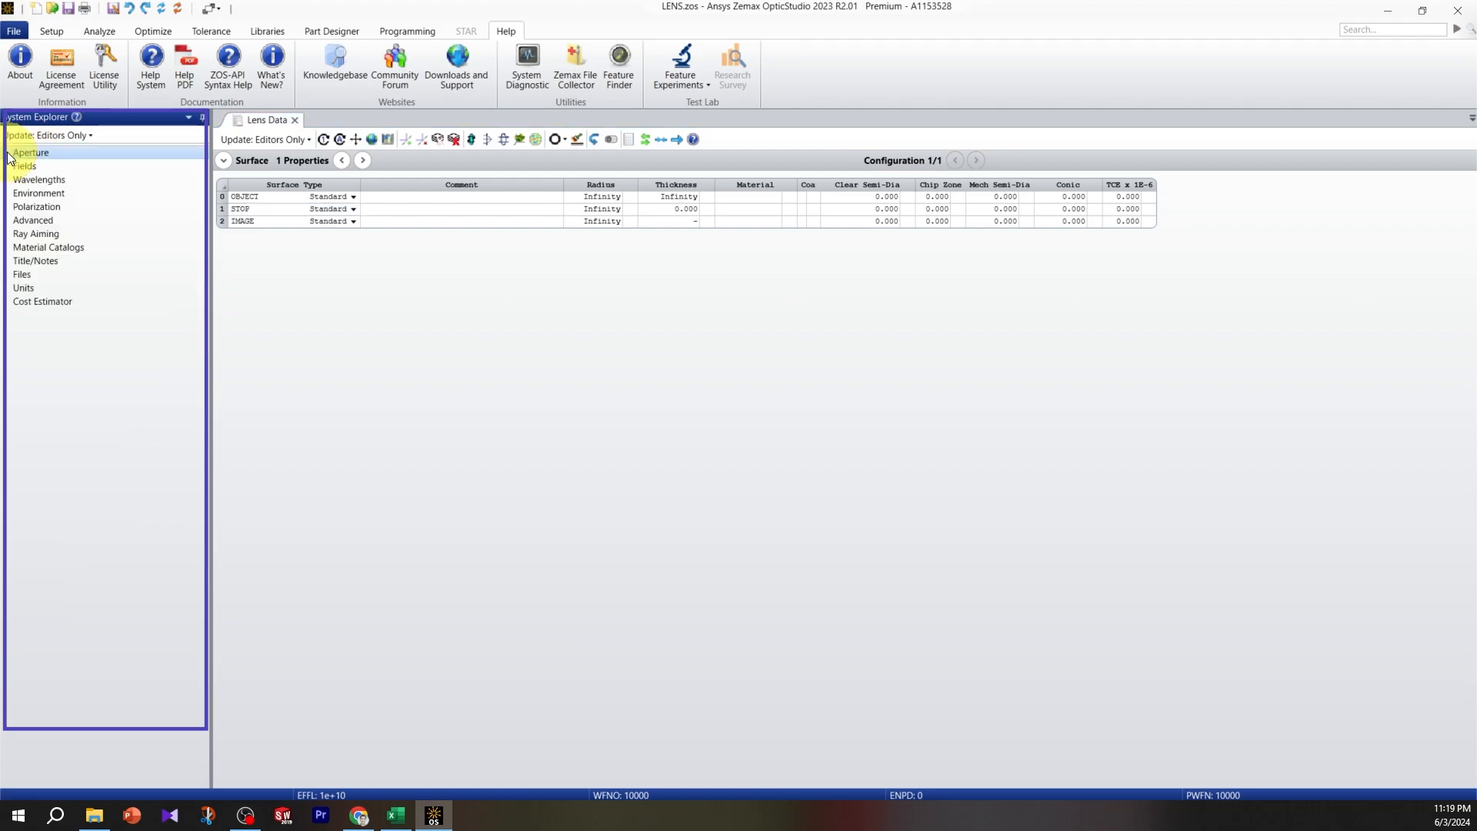
click(23, 166)
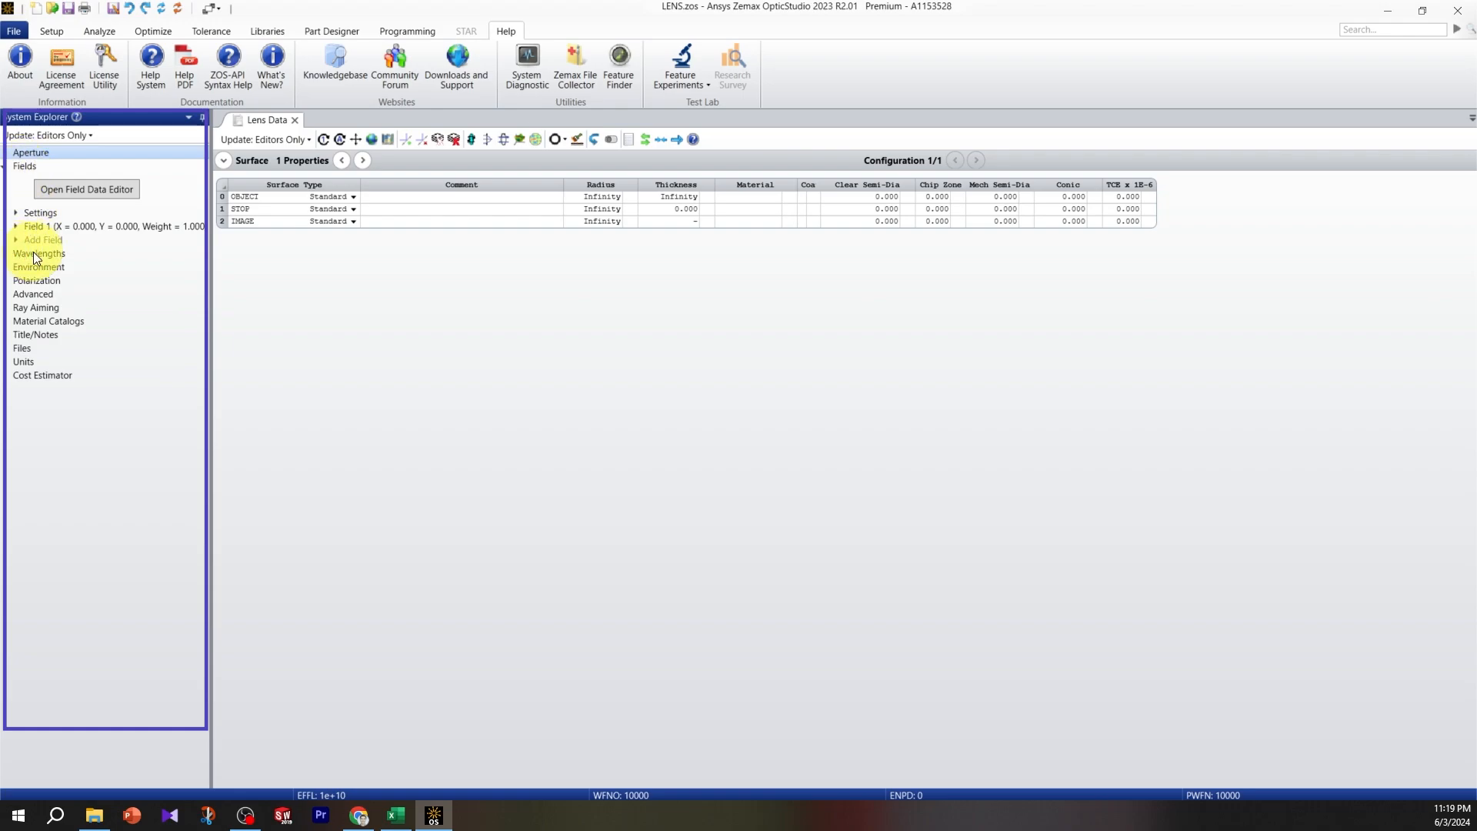
click(86, 188)
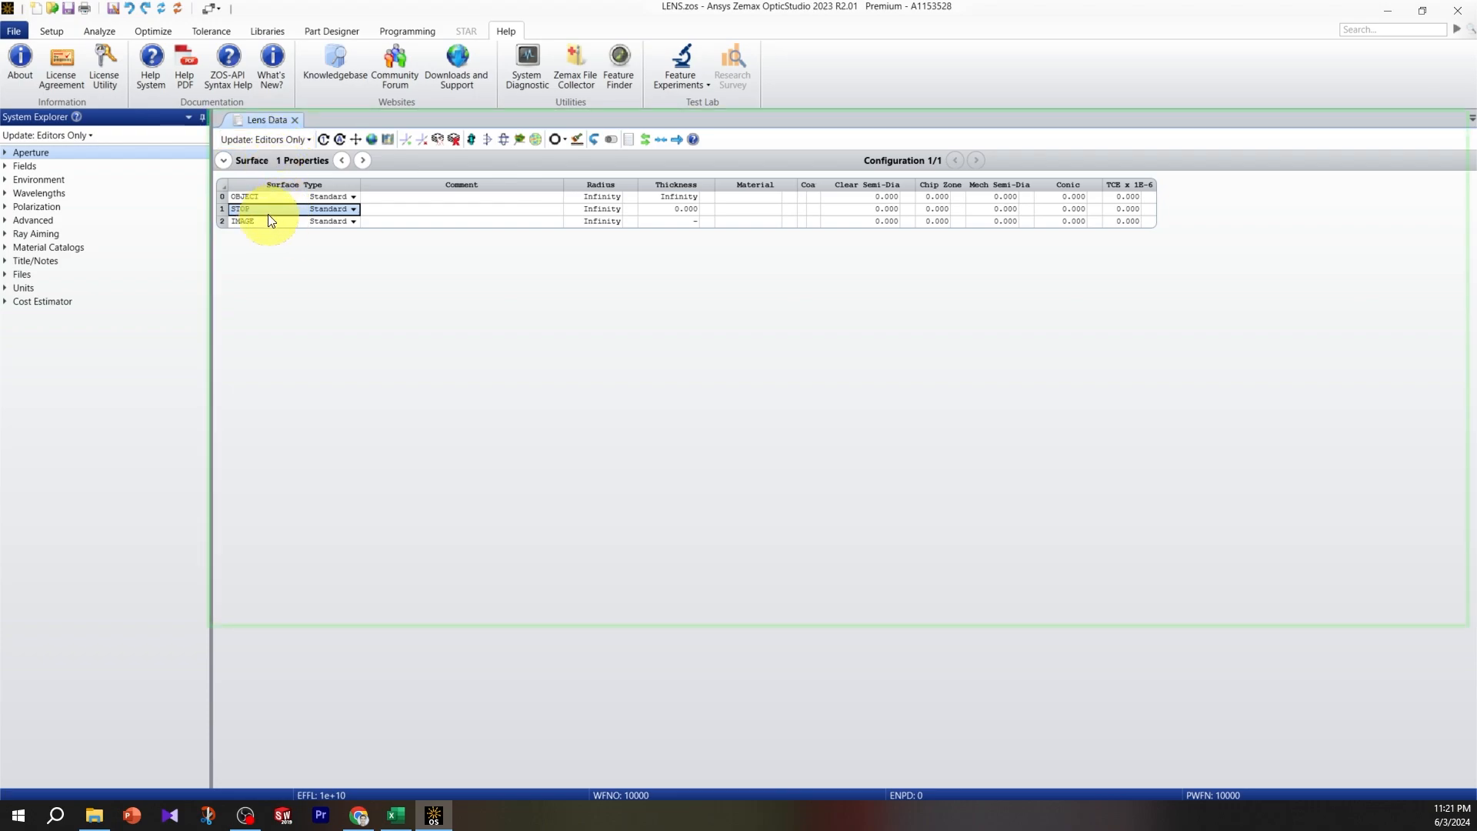
mouse_move(279, 262)
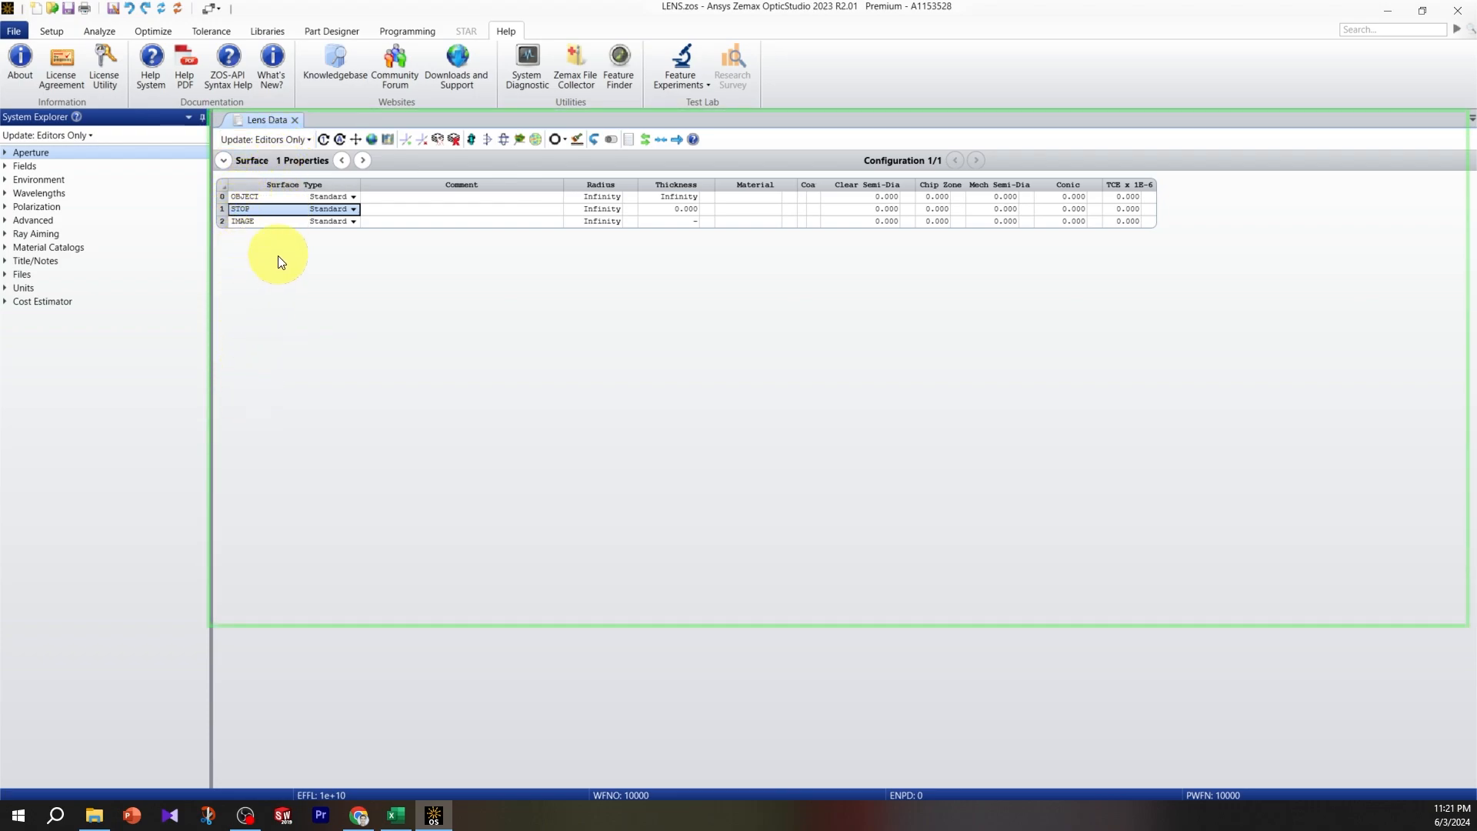
mouse_move(329, 271)
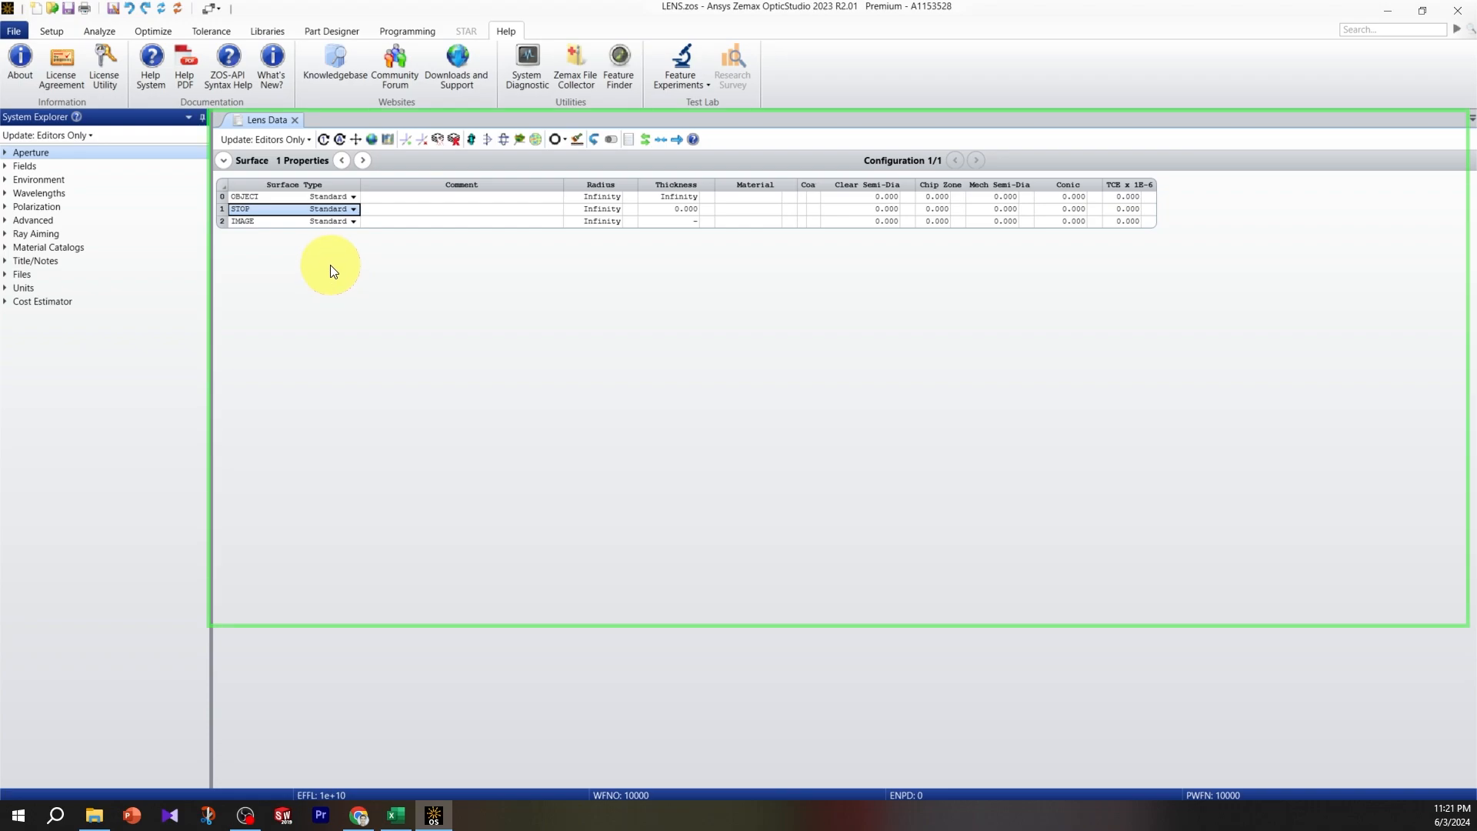
mouse_move(329, 220)
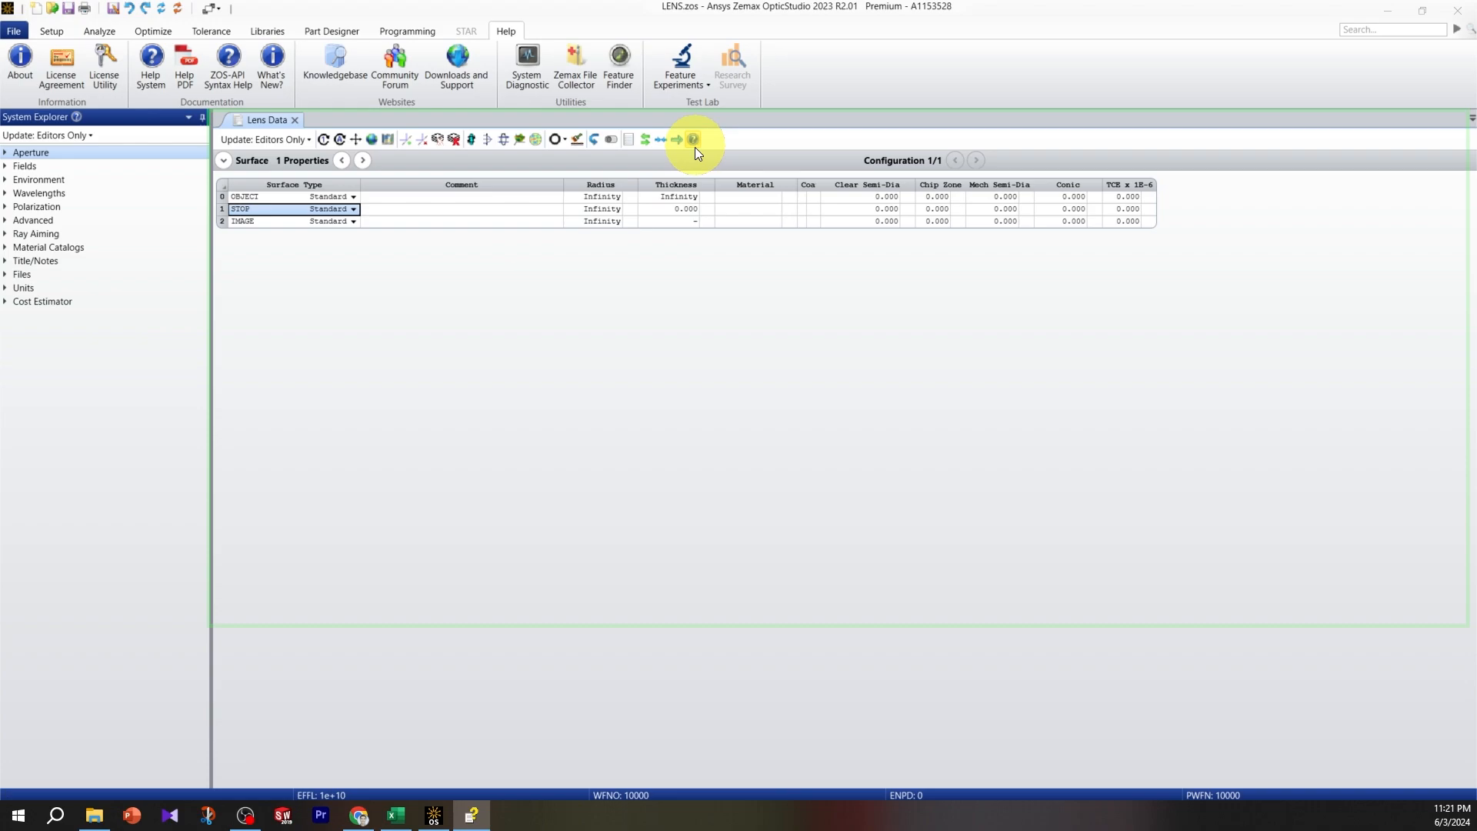
View the Lens Data Editor help topic covering cell editing and surface operations.
click(692, 140)
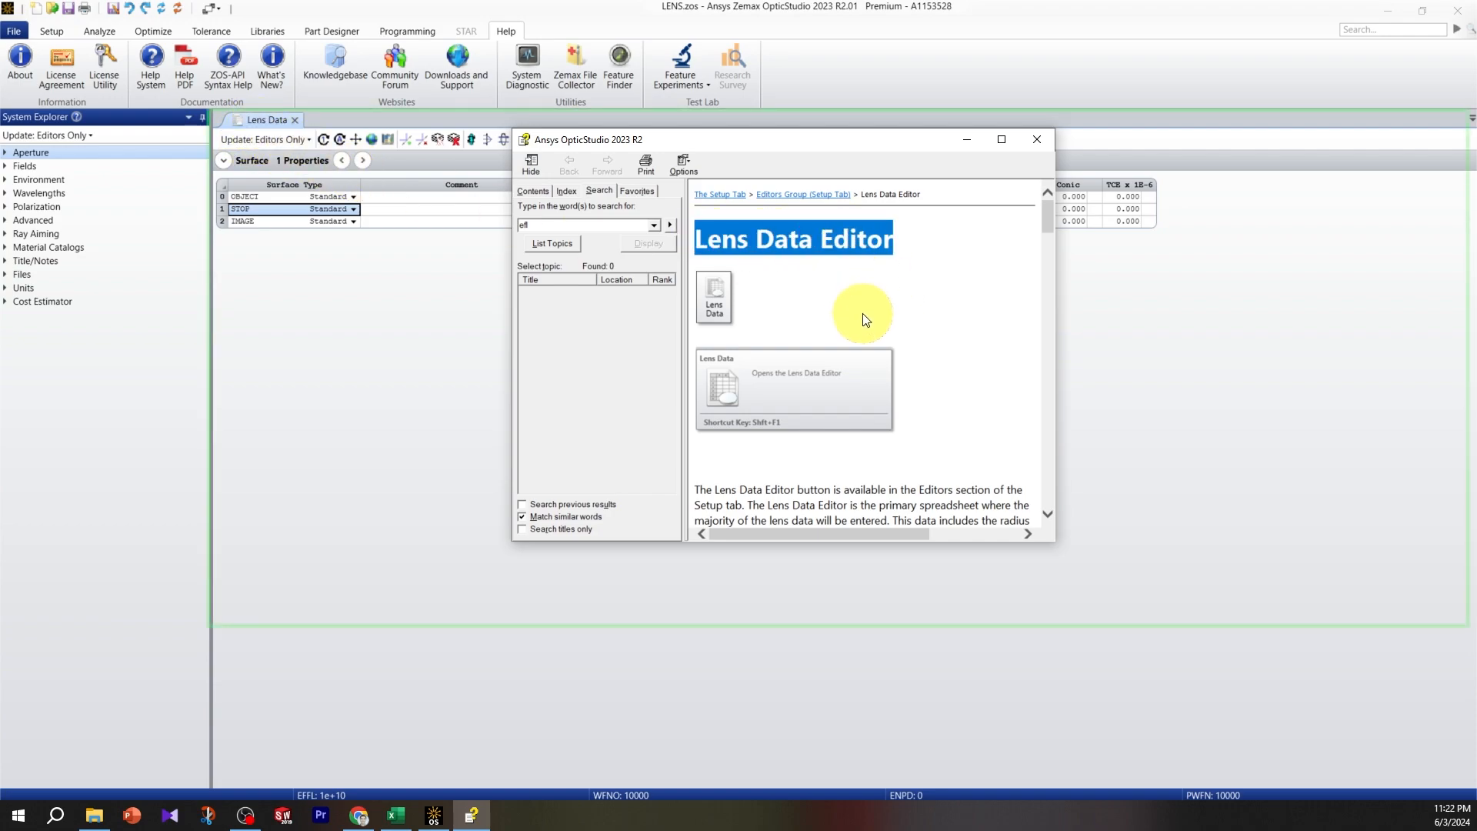
scroll(down, 3)
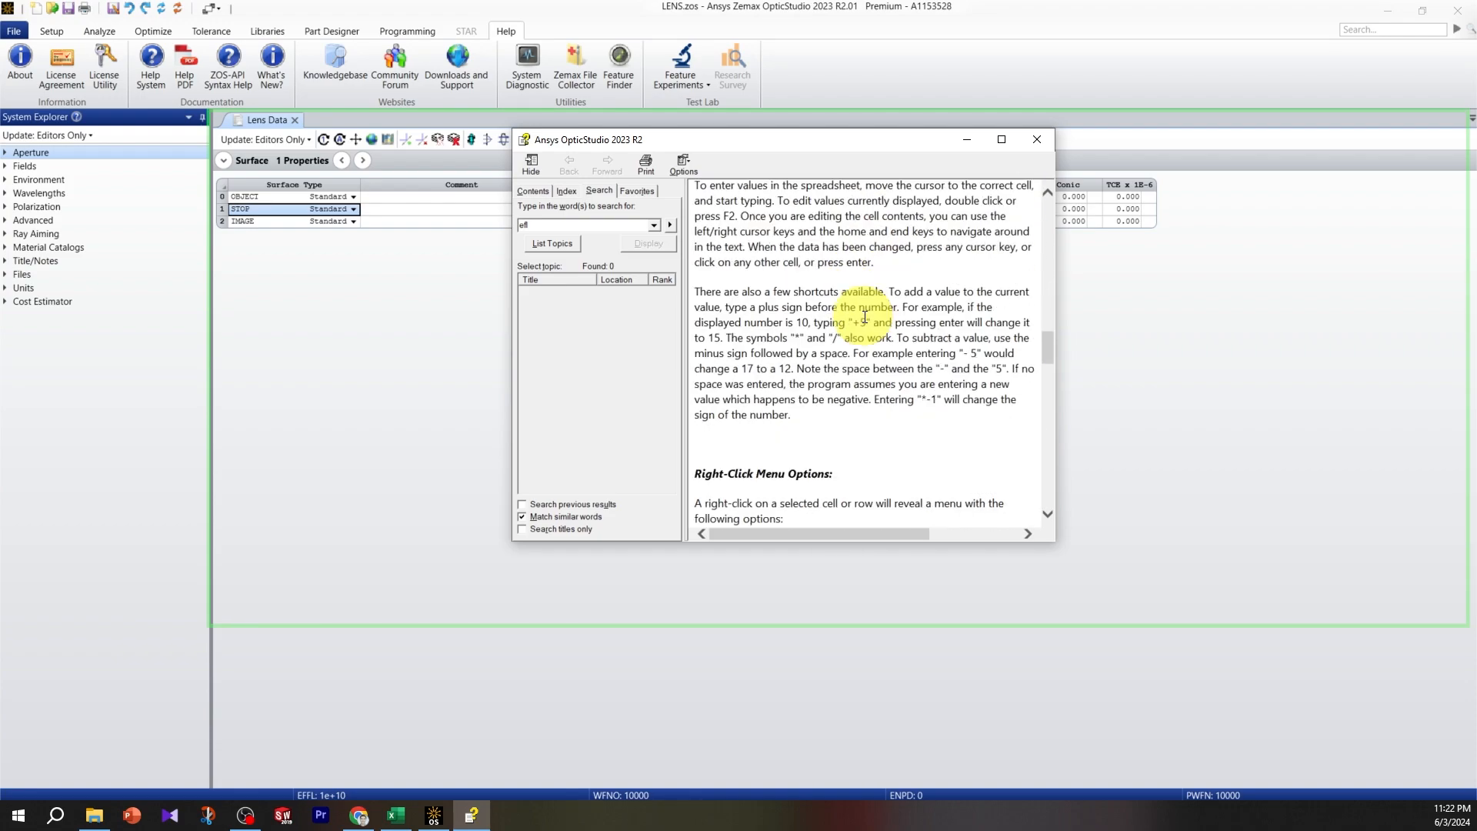
scroll(down, 3)
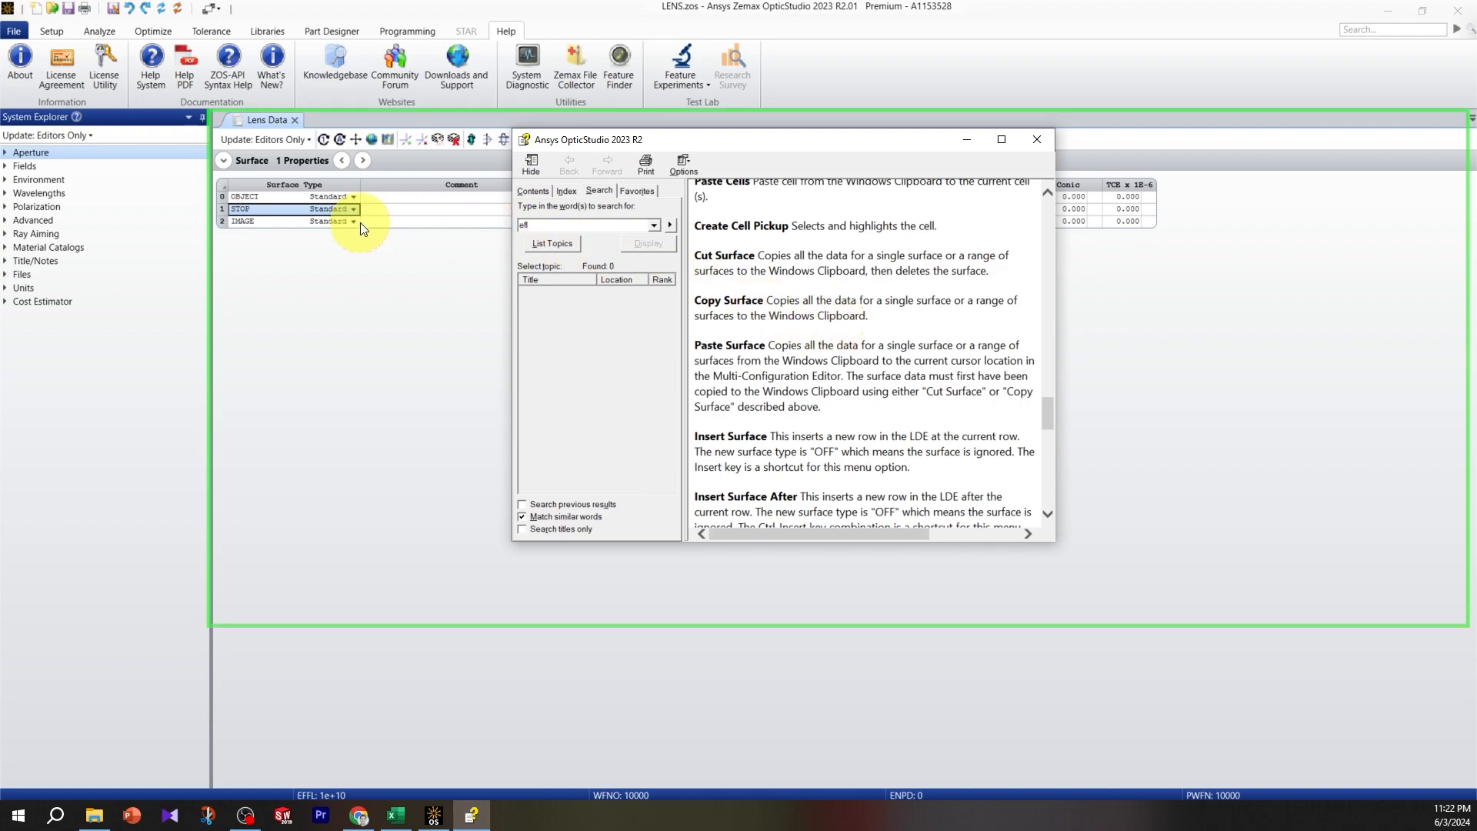
mouse_move(1002, 140)
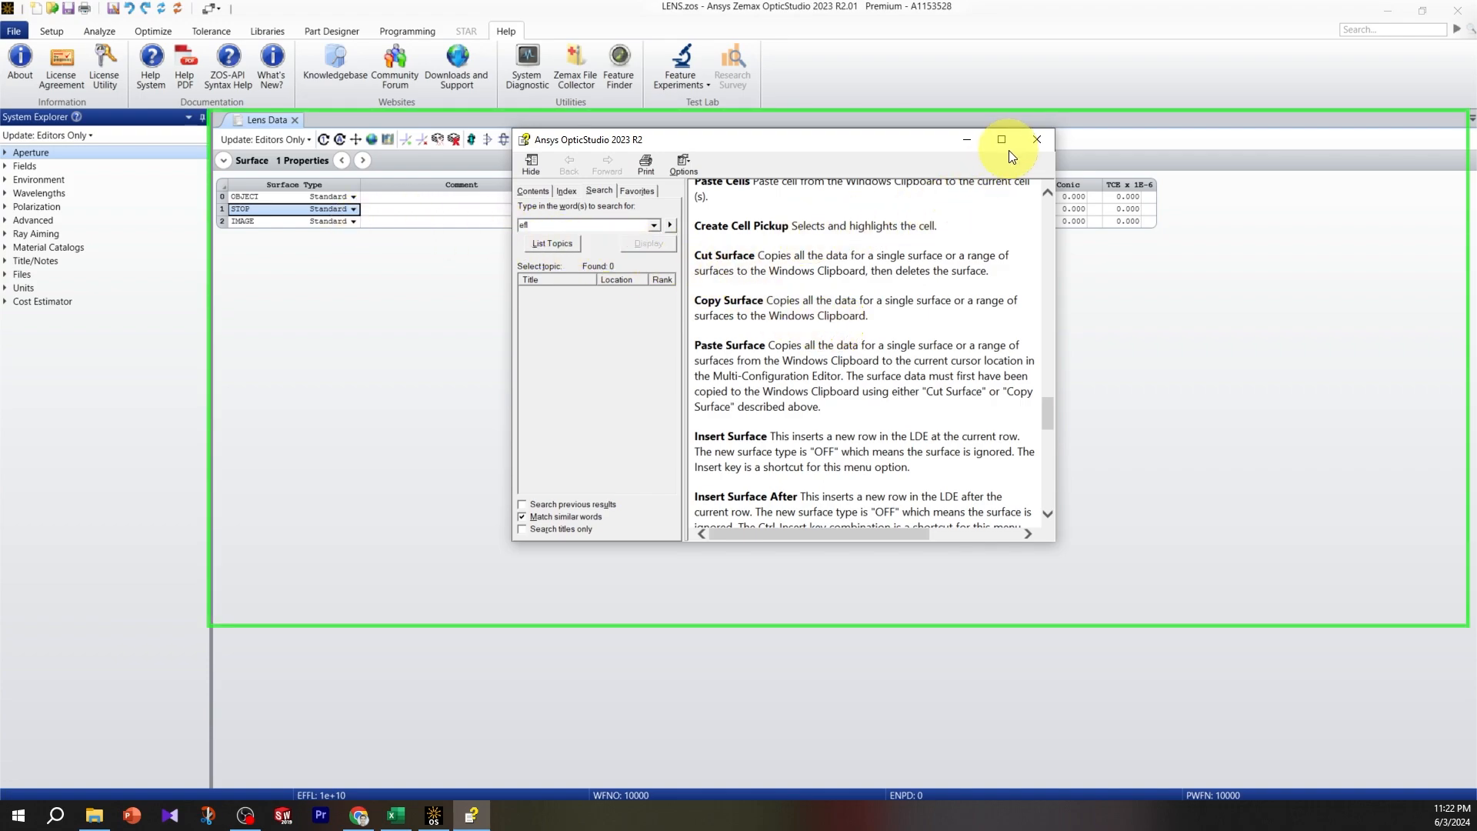